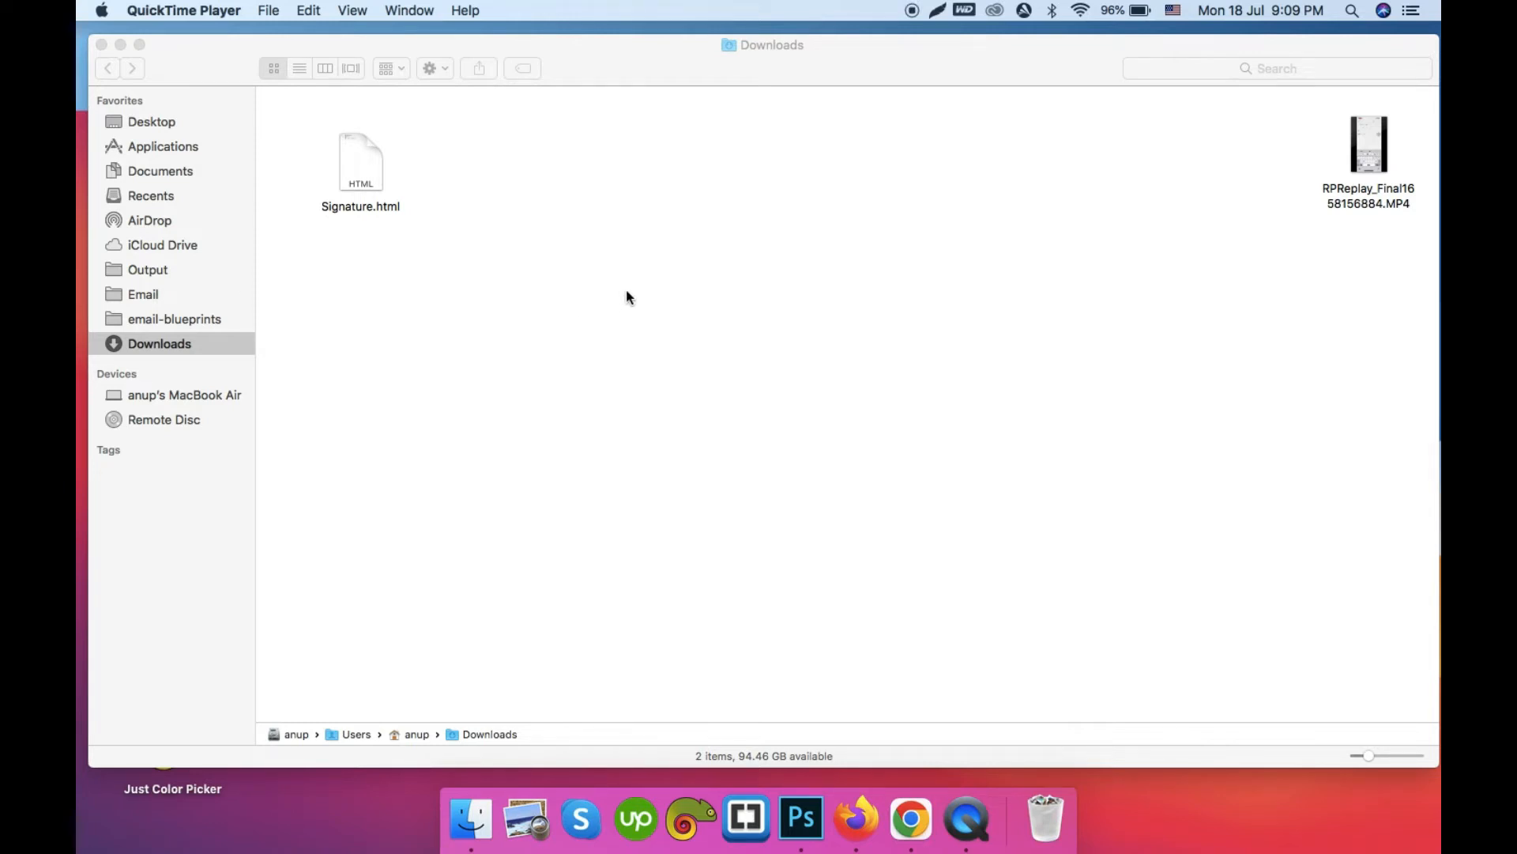
{"action": "mouse_move", "coordinate": [708, 297]}
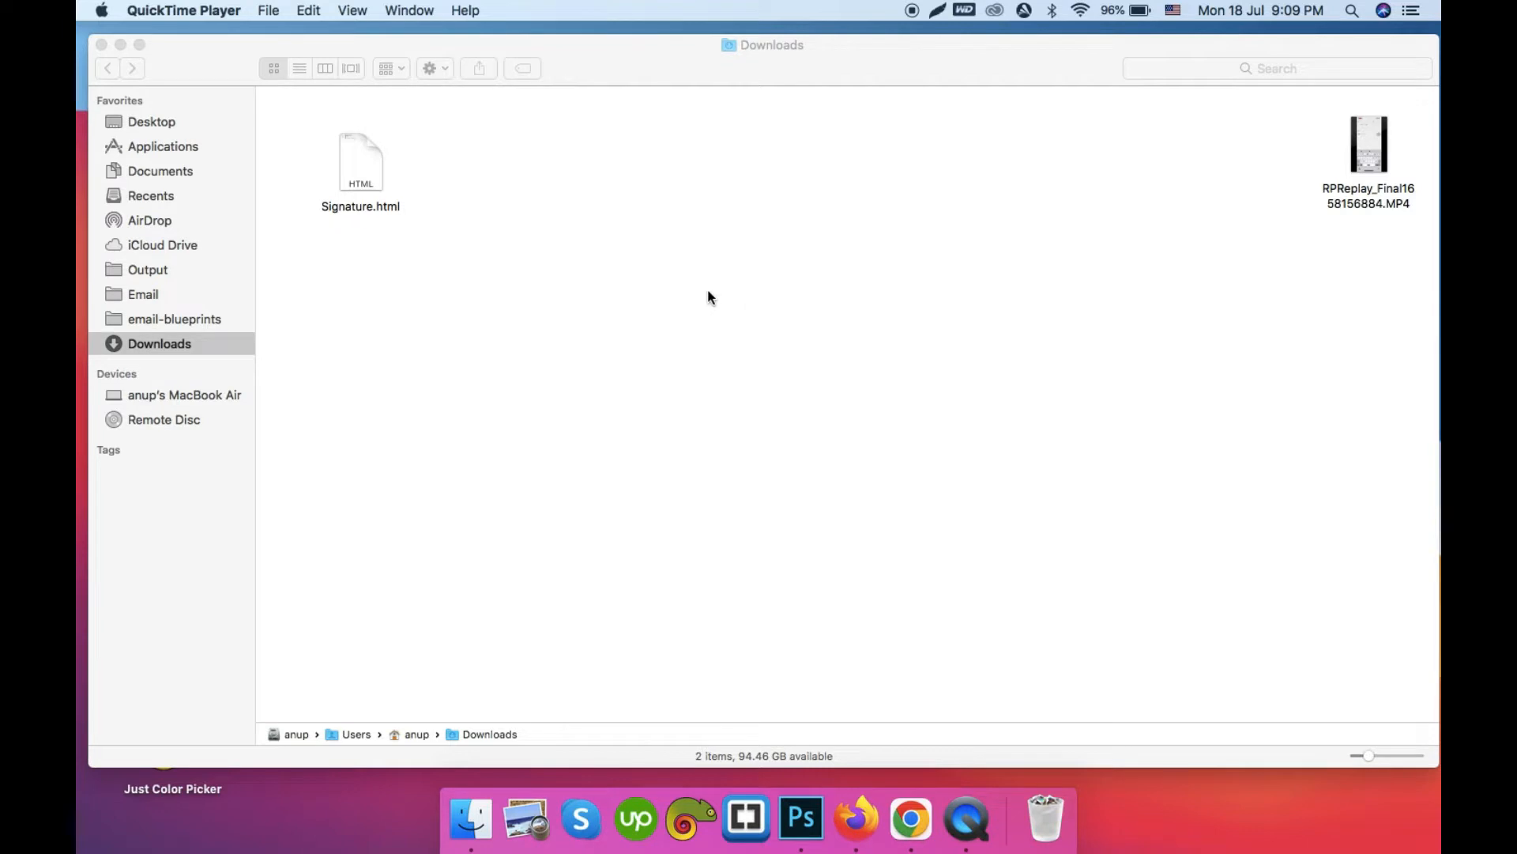
{"action": "mouse_move", "coordinate": [814, 297]}
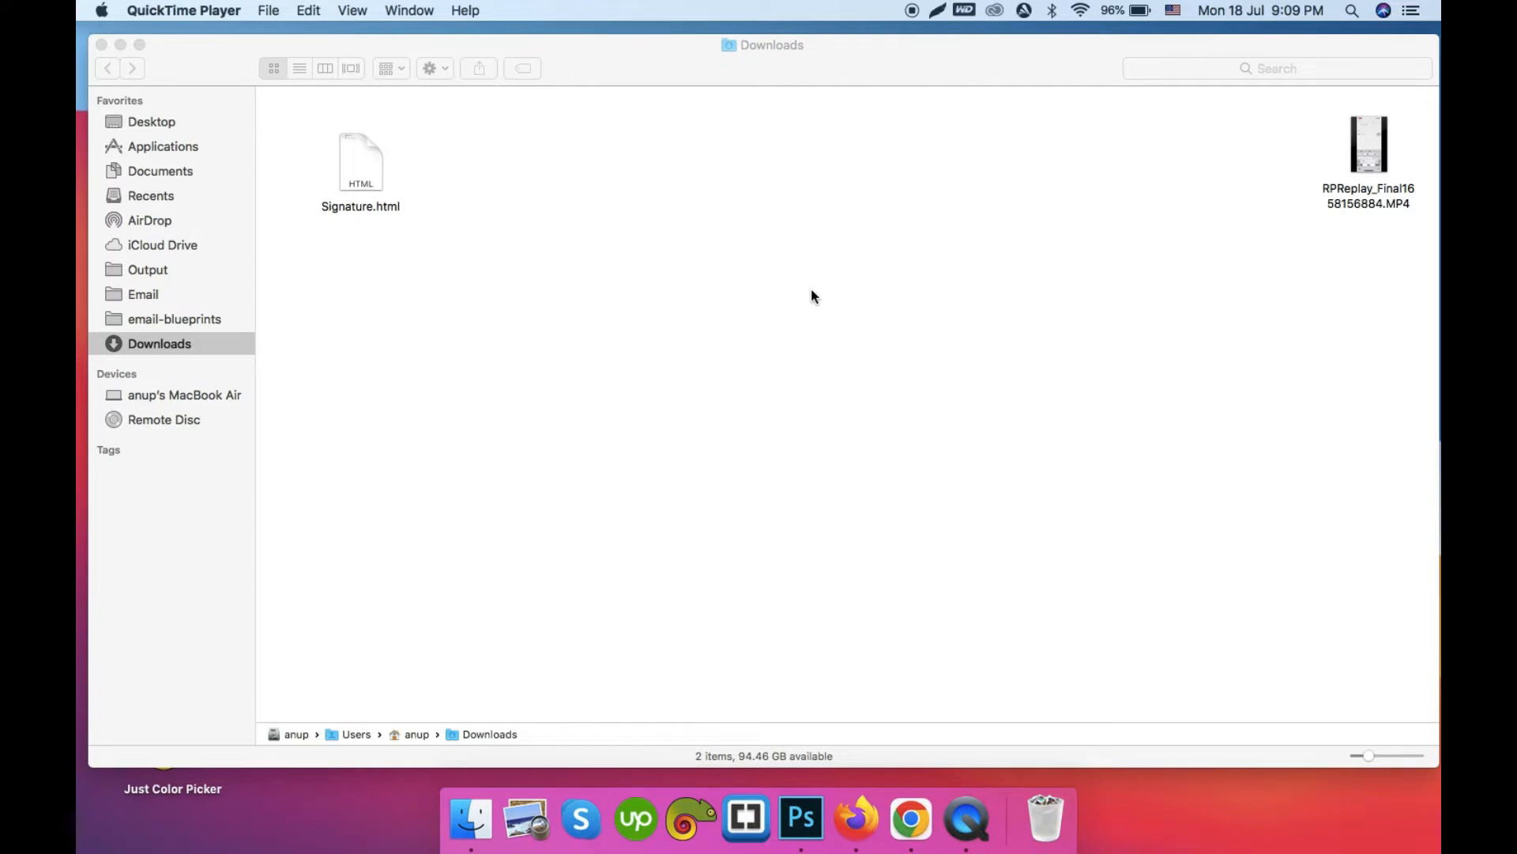
{"action": "mouse_move", "coordinate": [359, 164]}
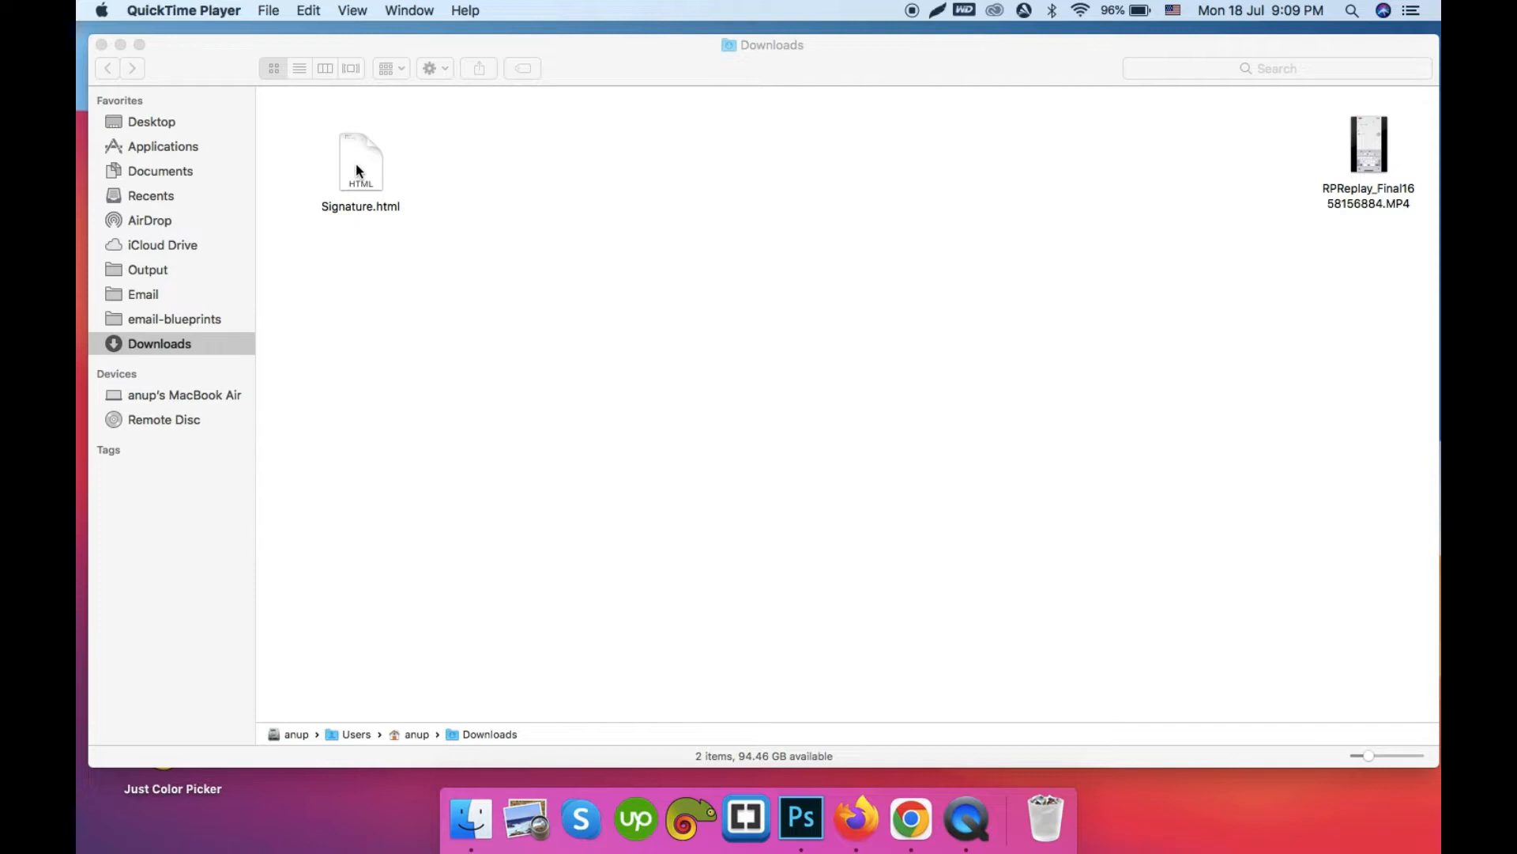
{"action": "mouse_move", "coordinate": [305, 412]}
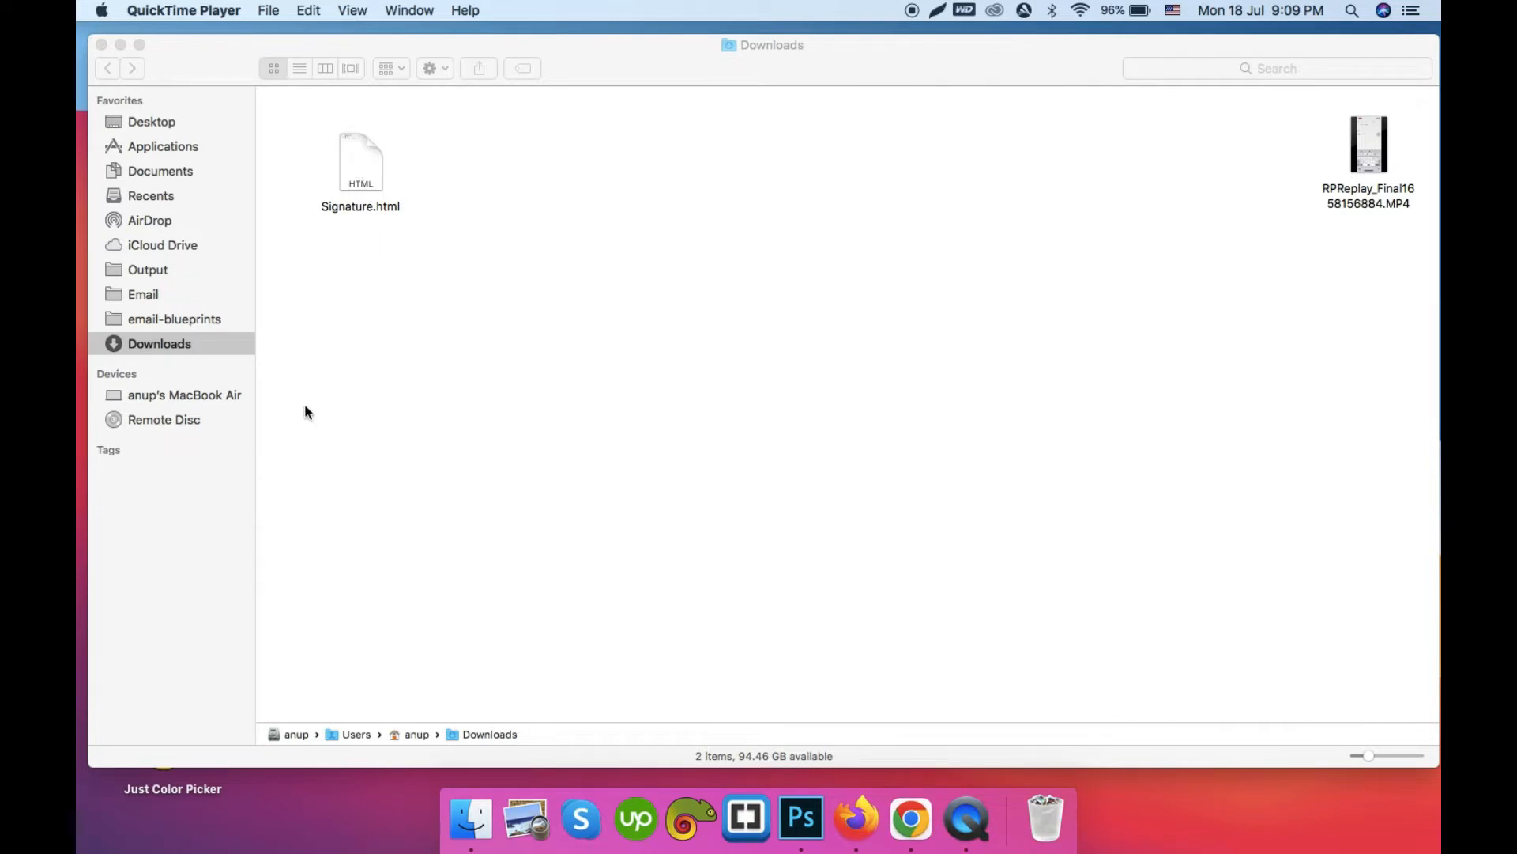
{"action": "mouse_move", "coordinate": [557, 204]}
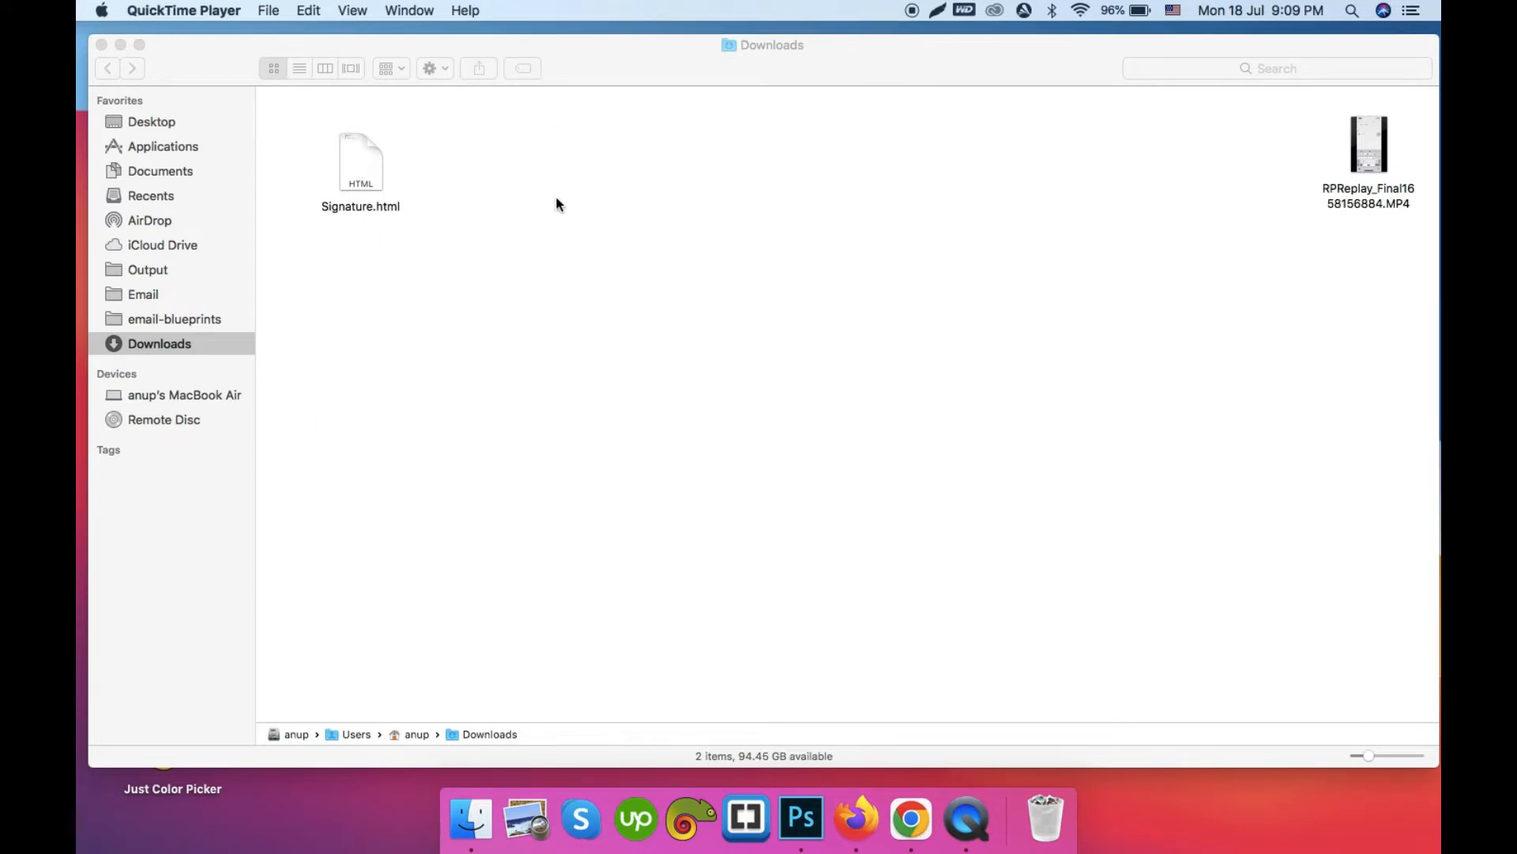
{"action": "mouse_move", "coordinate": [360, 169]}
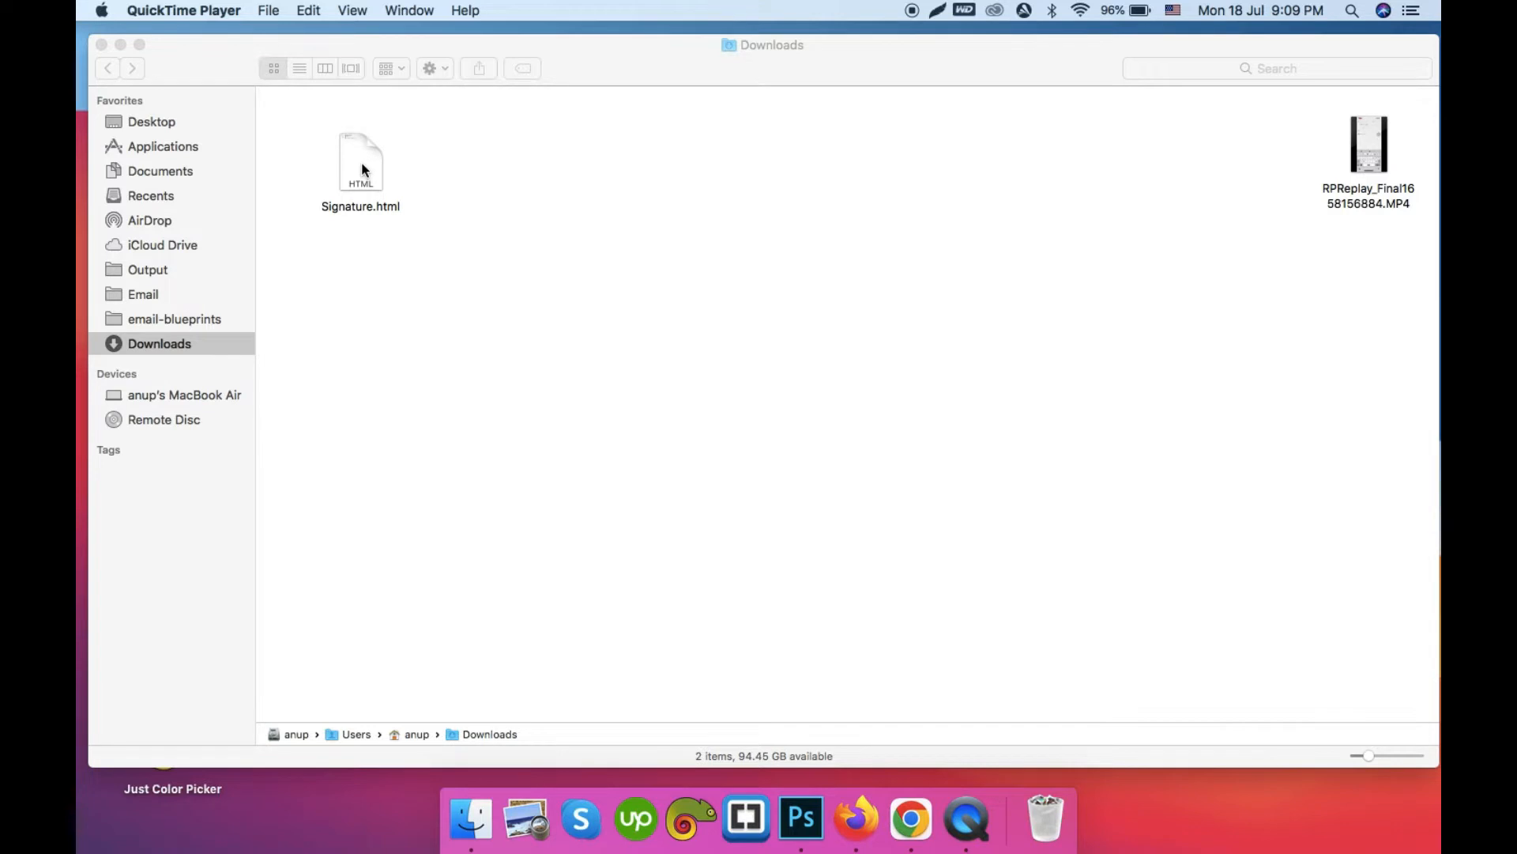
{"action": "mouse_move", "coordinate": [757, 540]}
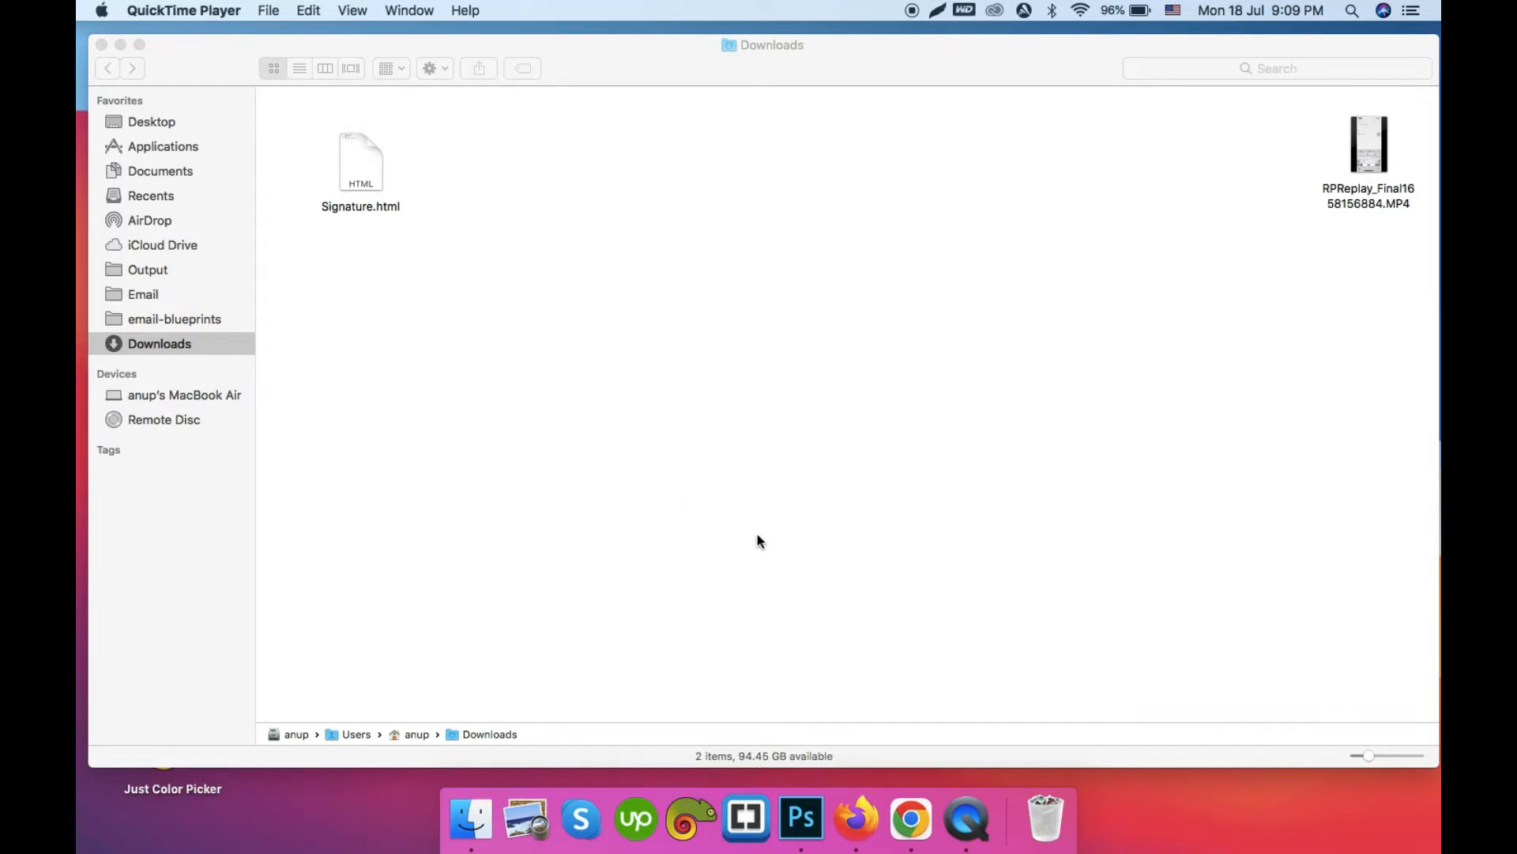
{"action": "mouse_move", "coordinate": [856, 819]}
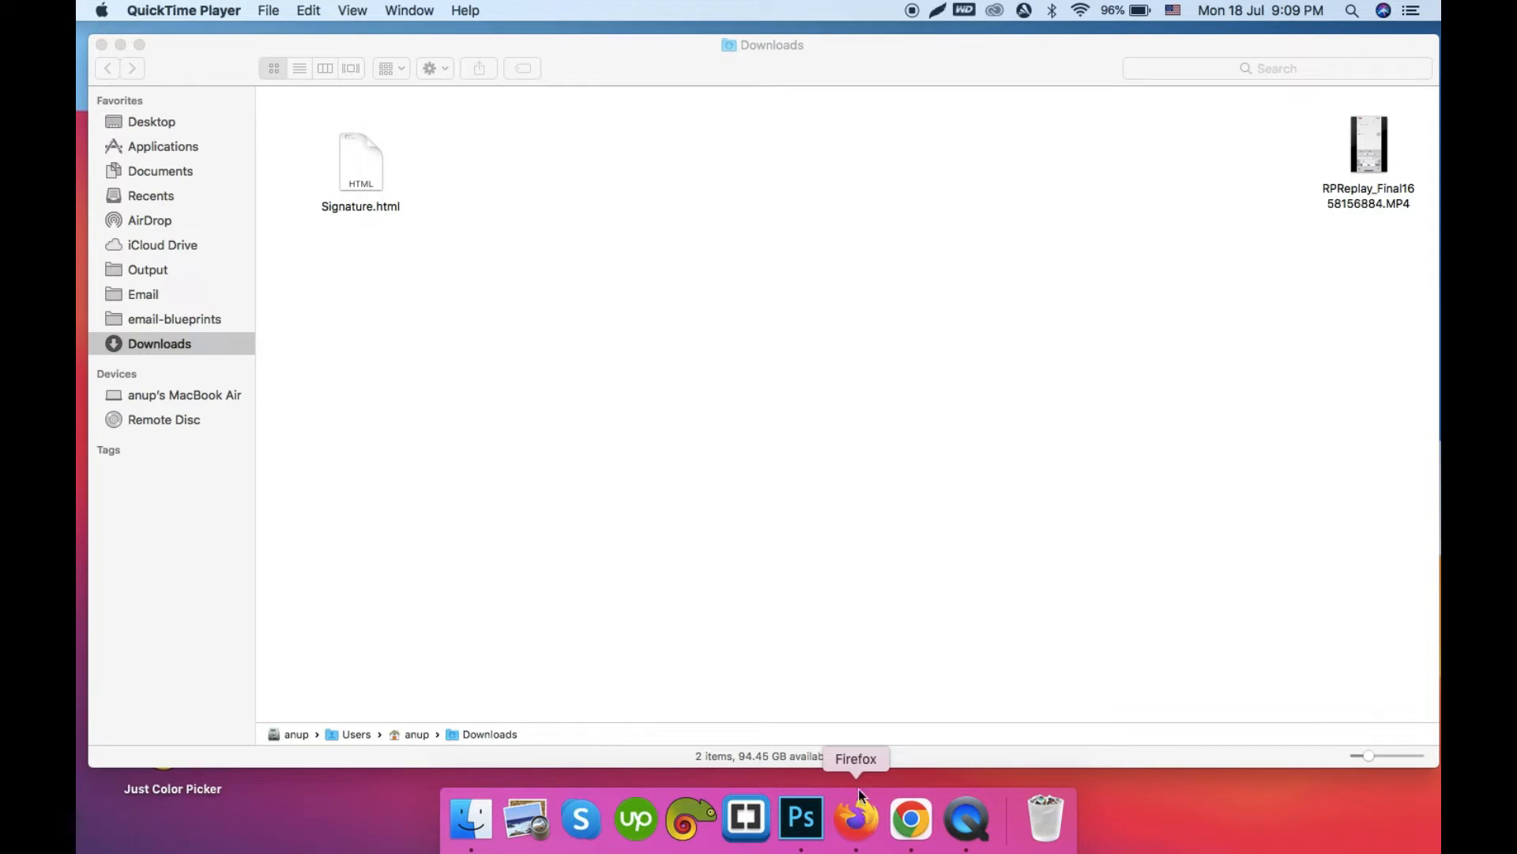
{"action": "mouse_move", "coordinate": [910, 818]}
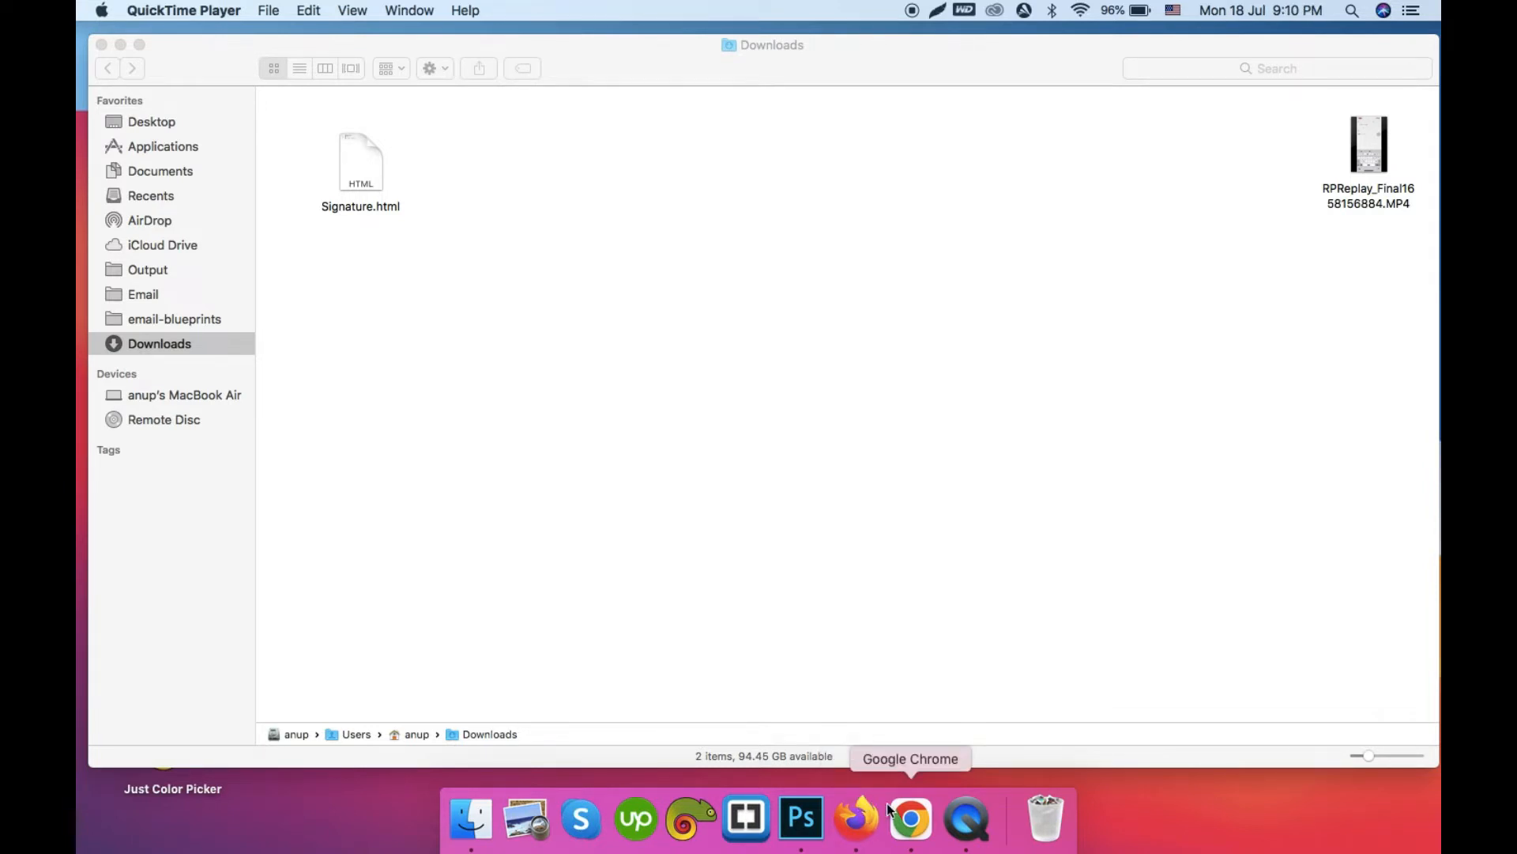
{"action": "mouse_move", "coordinate": [689, 817]}
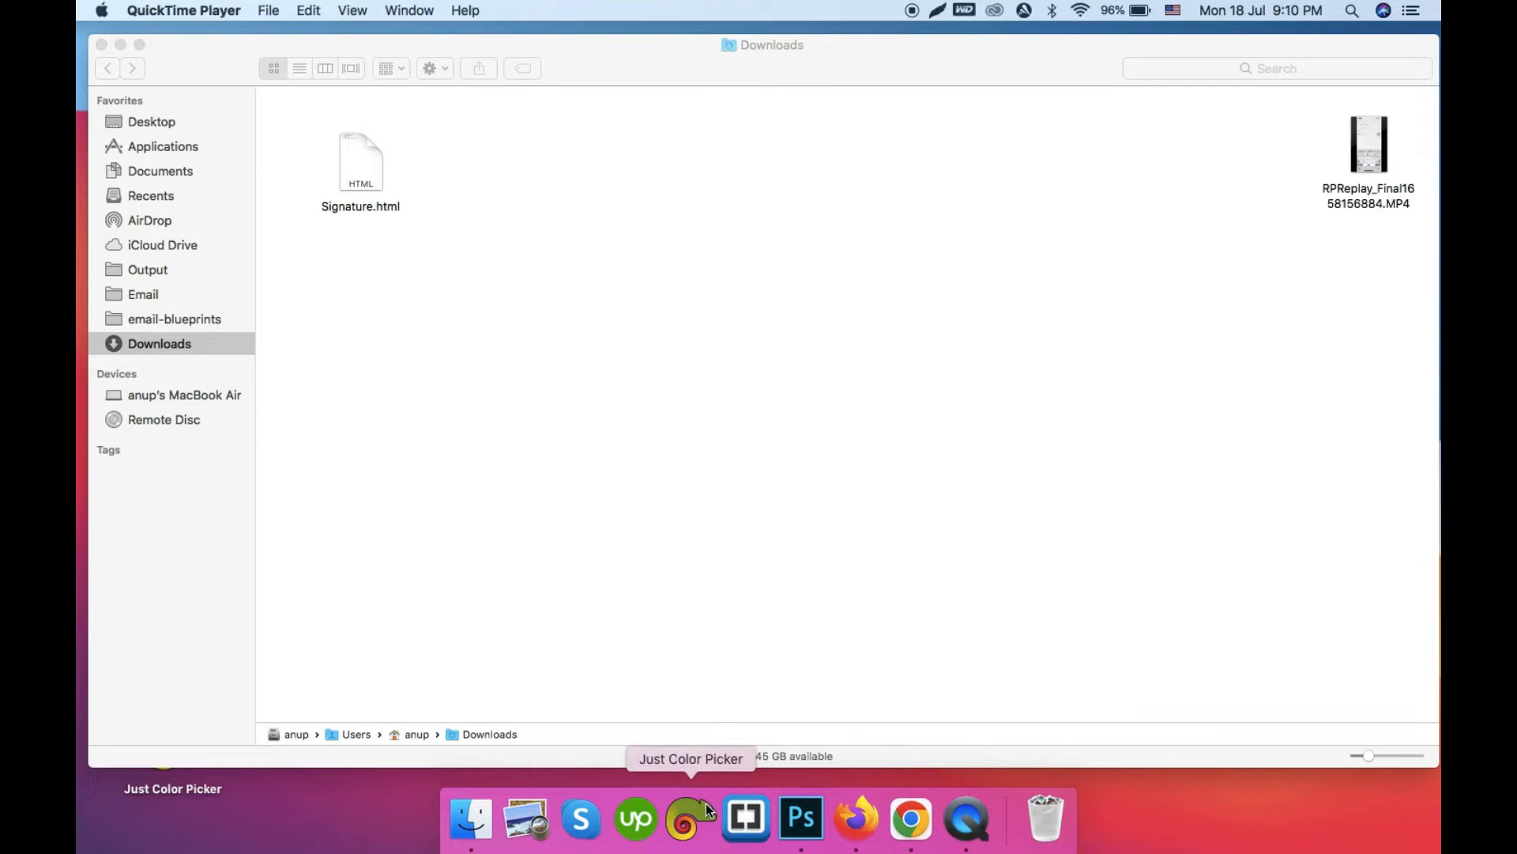
{"action": "mouse_move", "coordinate": [803, 640]}
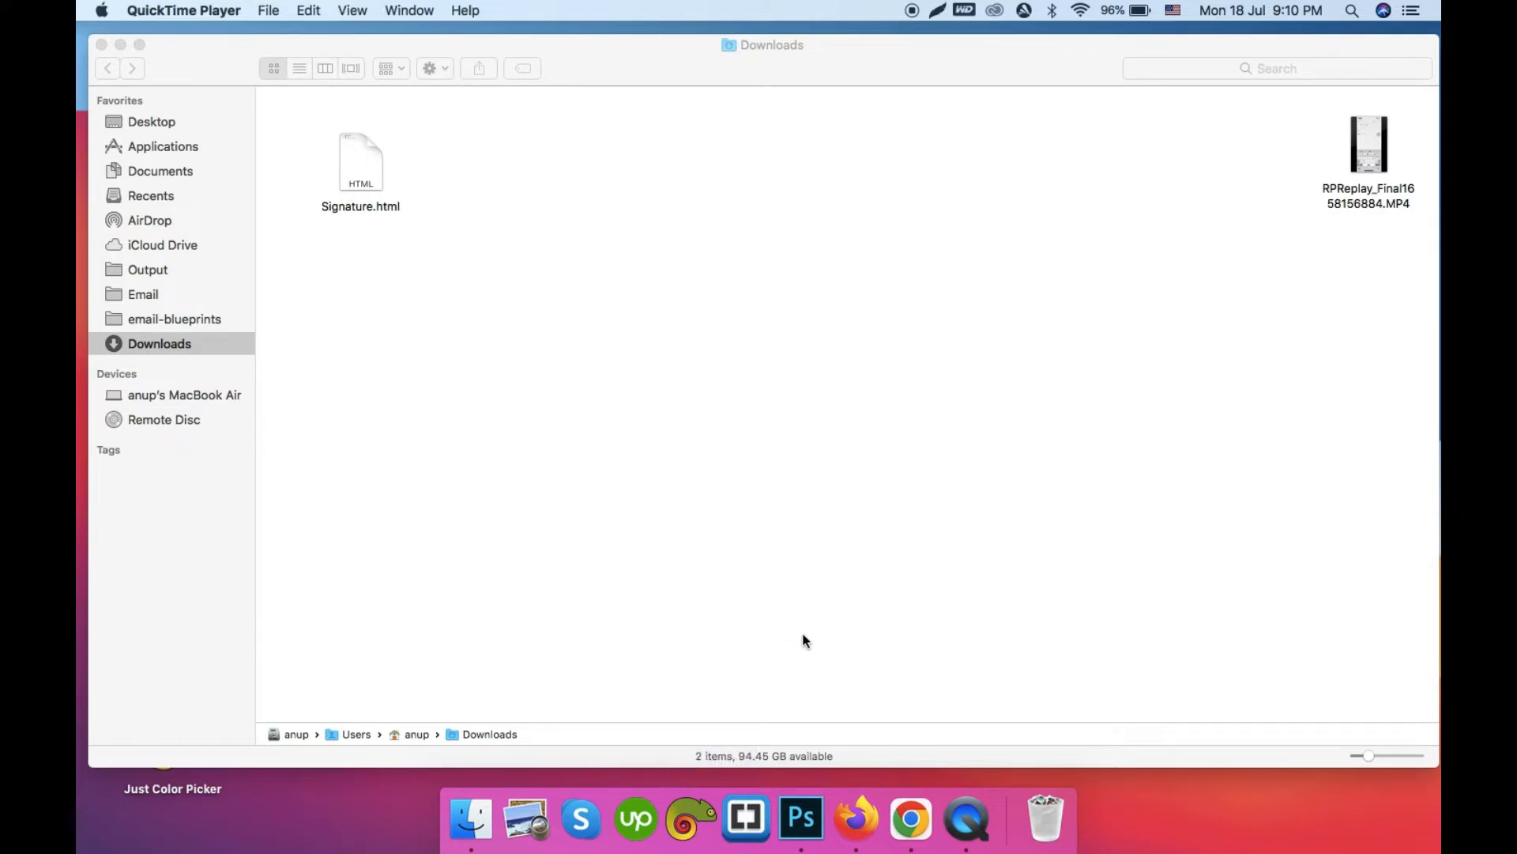
{"action": "mouse_move", "coordinate": [619, 424]}
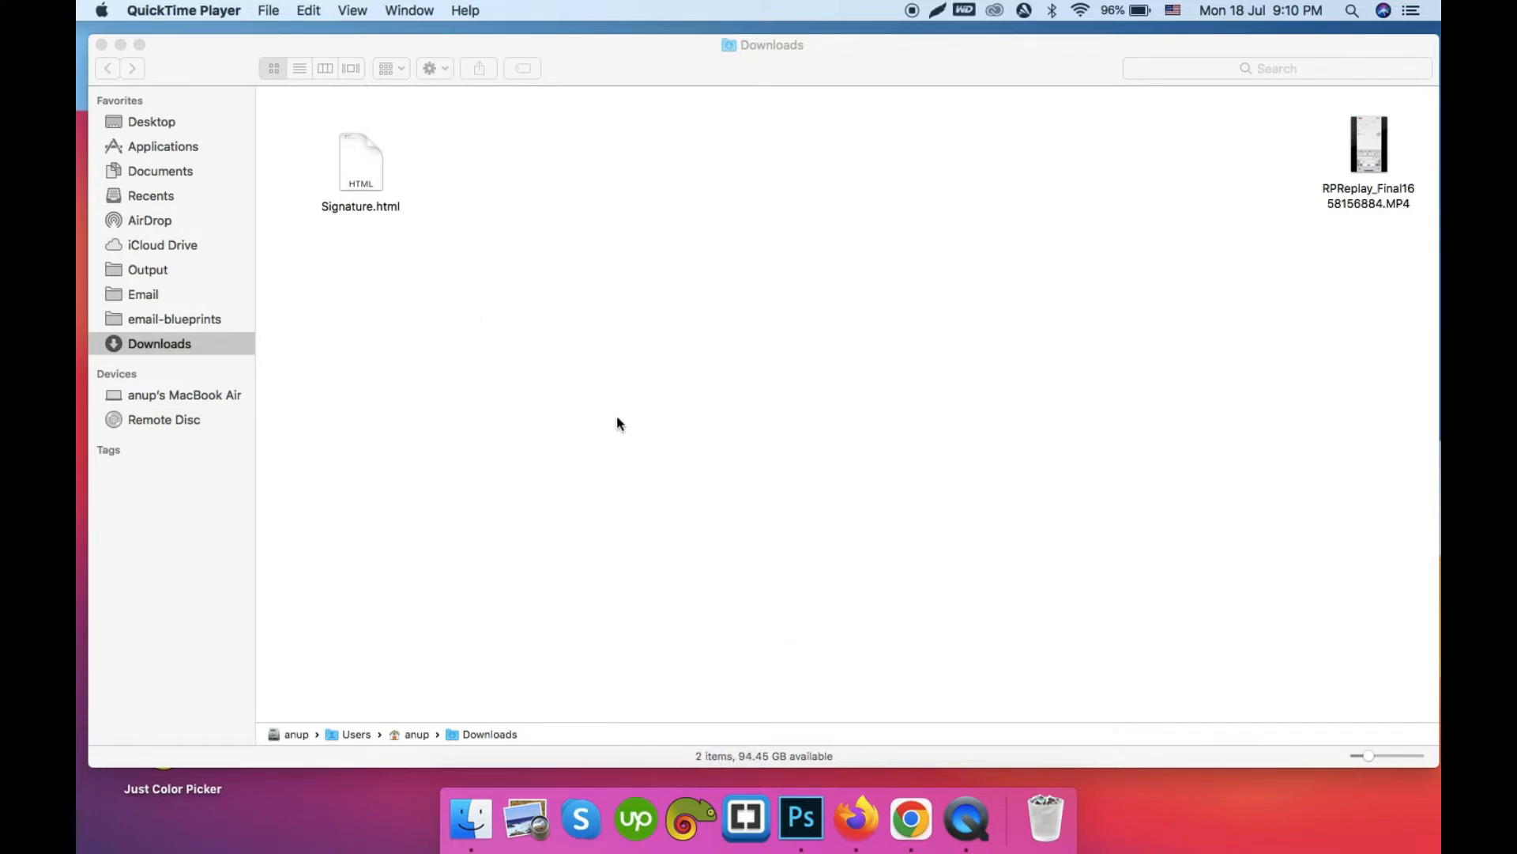
- Open the local Signature.html file so Firefox renders the email signature card
{"action": "double_click", "coordinate": [360, 164]}
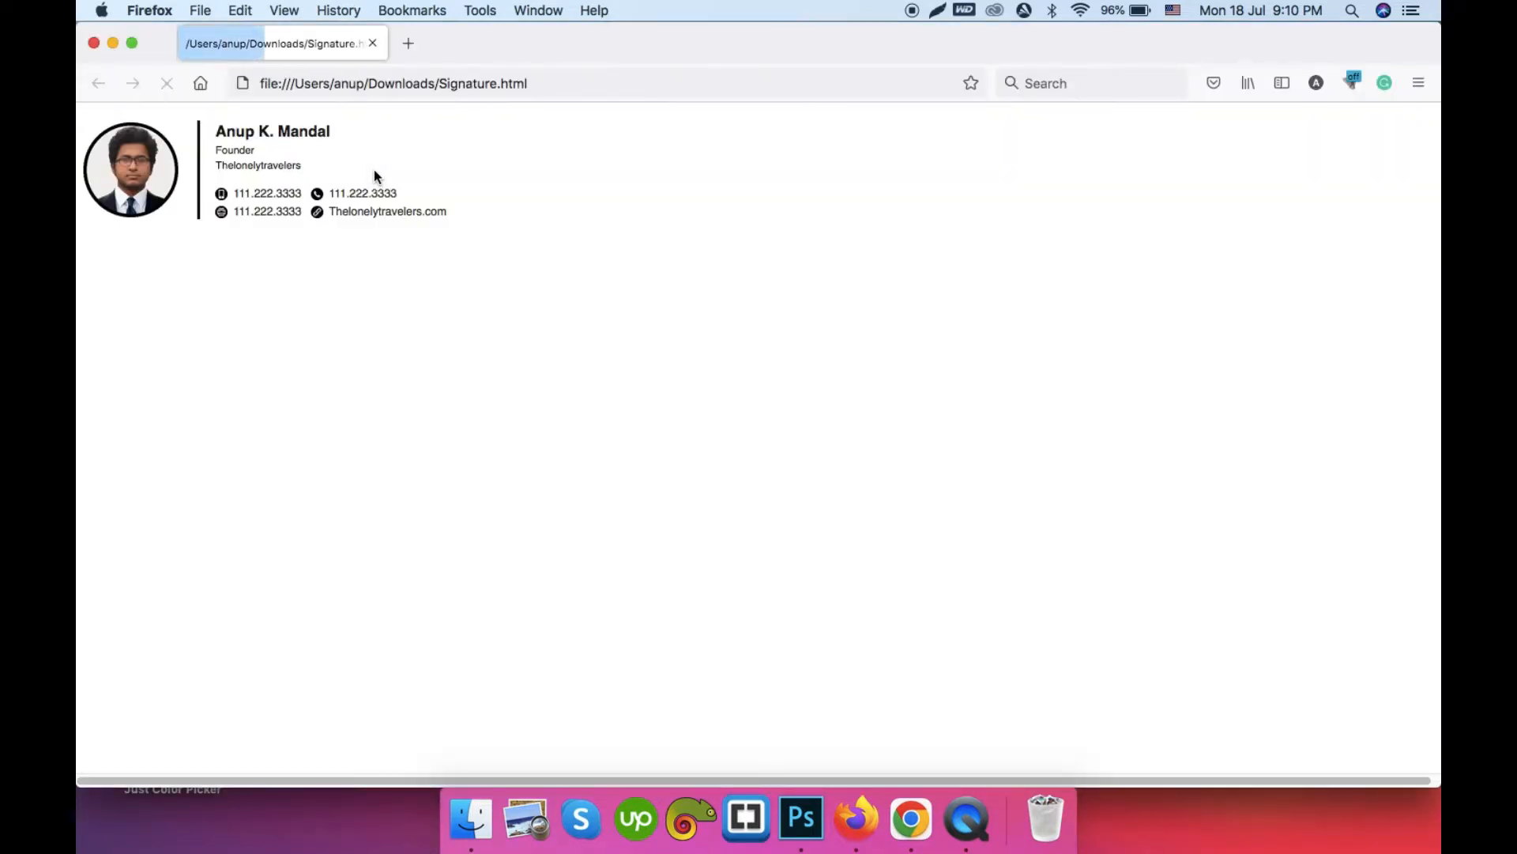
{"action": "mouse_move", "coordinate": [338, 160]}
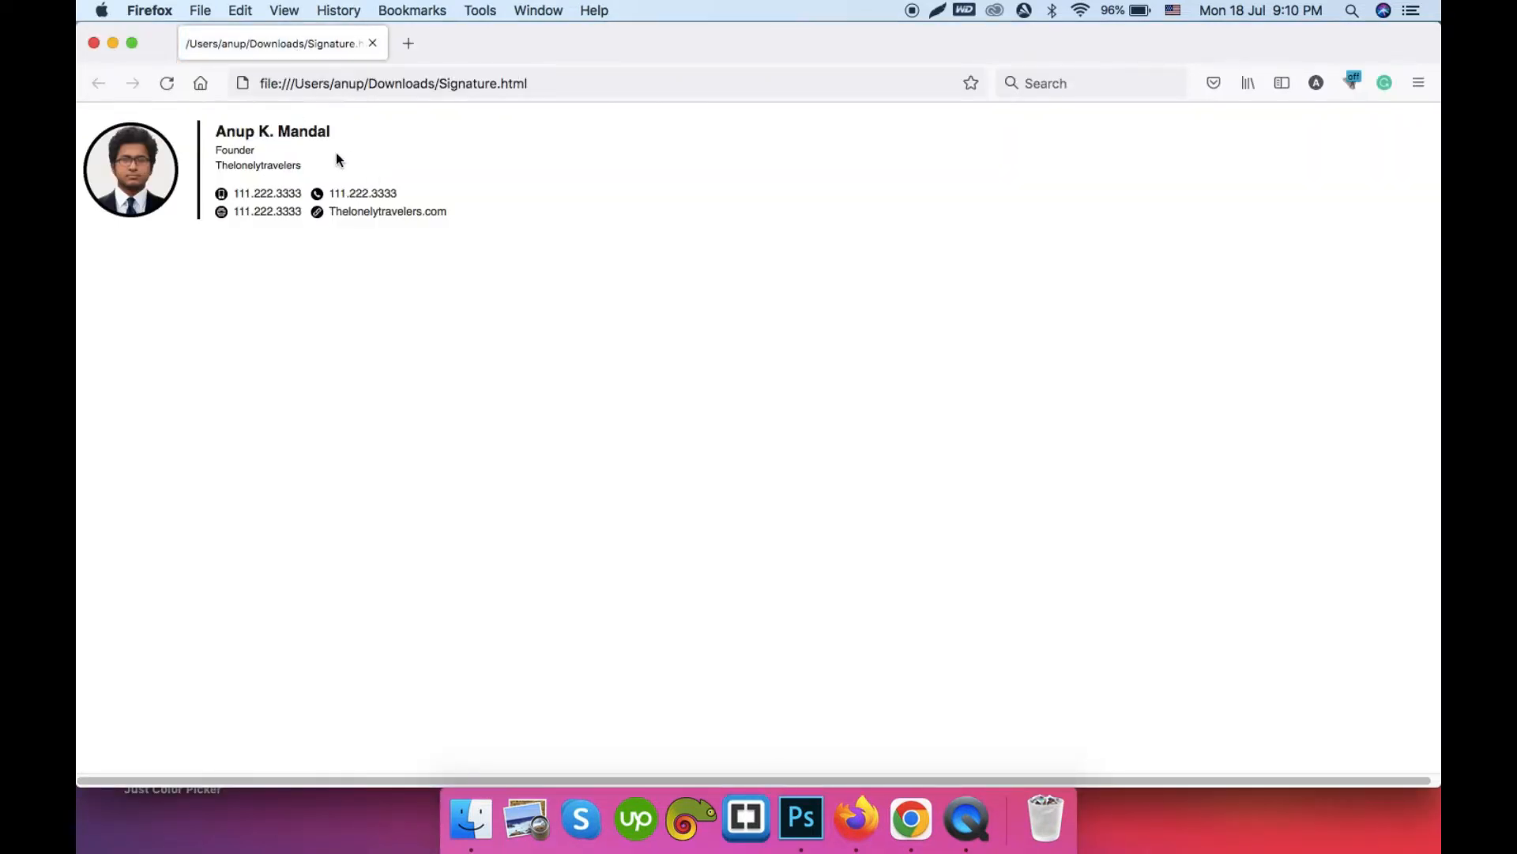
{"action": "mouse_move", "coordinate": [332, 283]}
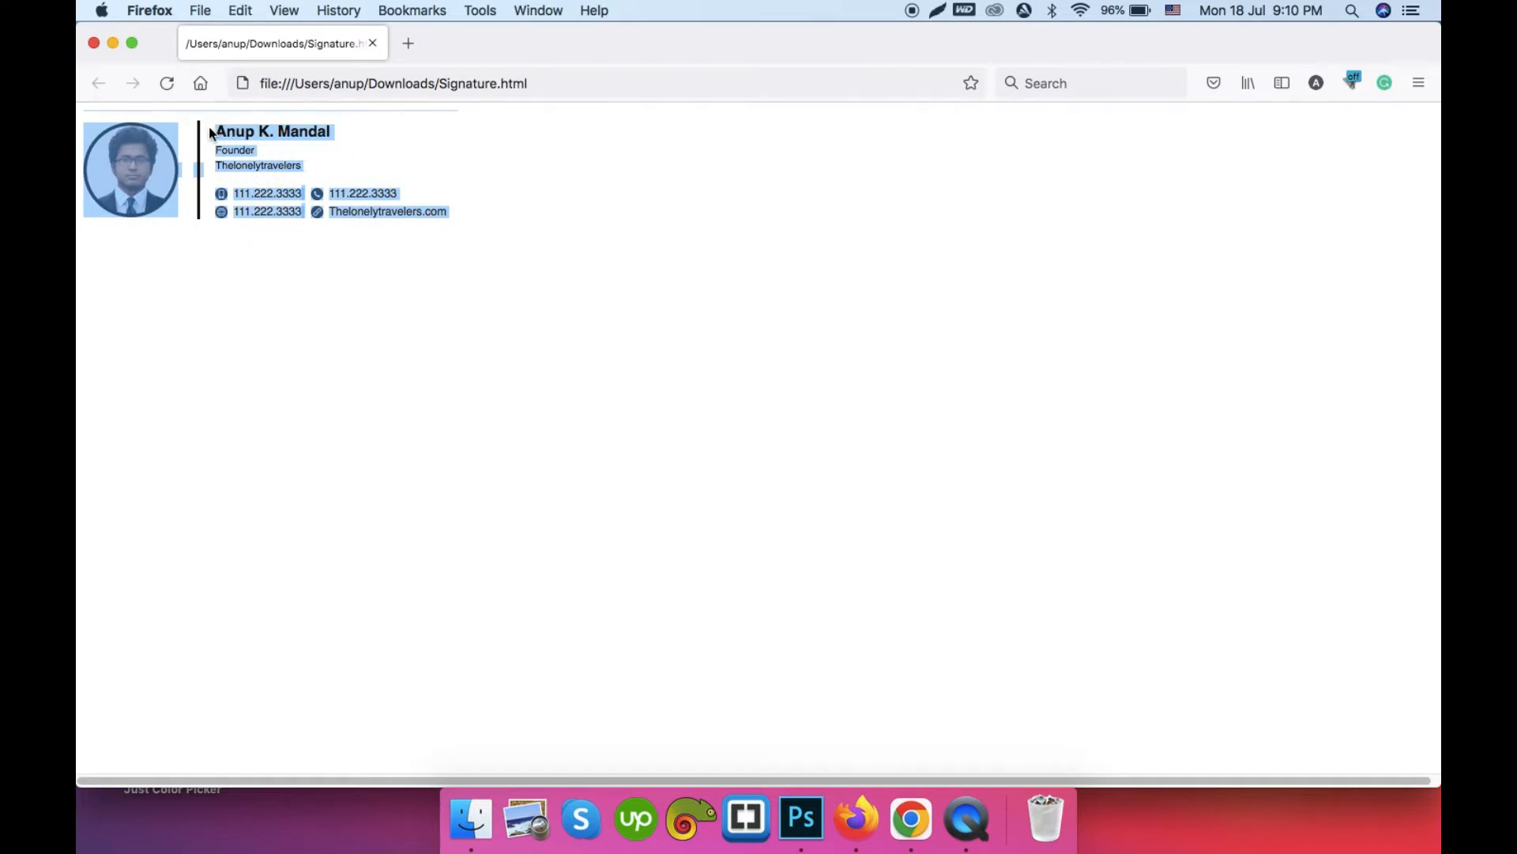
{"action": "mouse_move", "coordinate": [131, 136]}
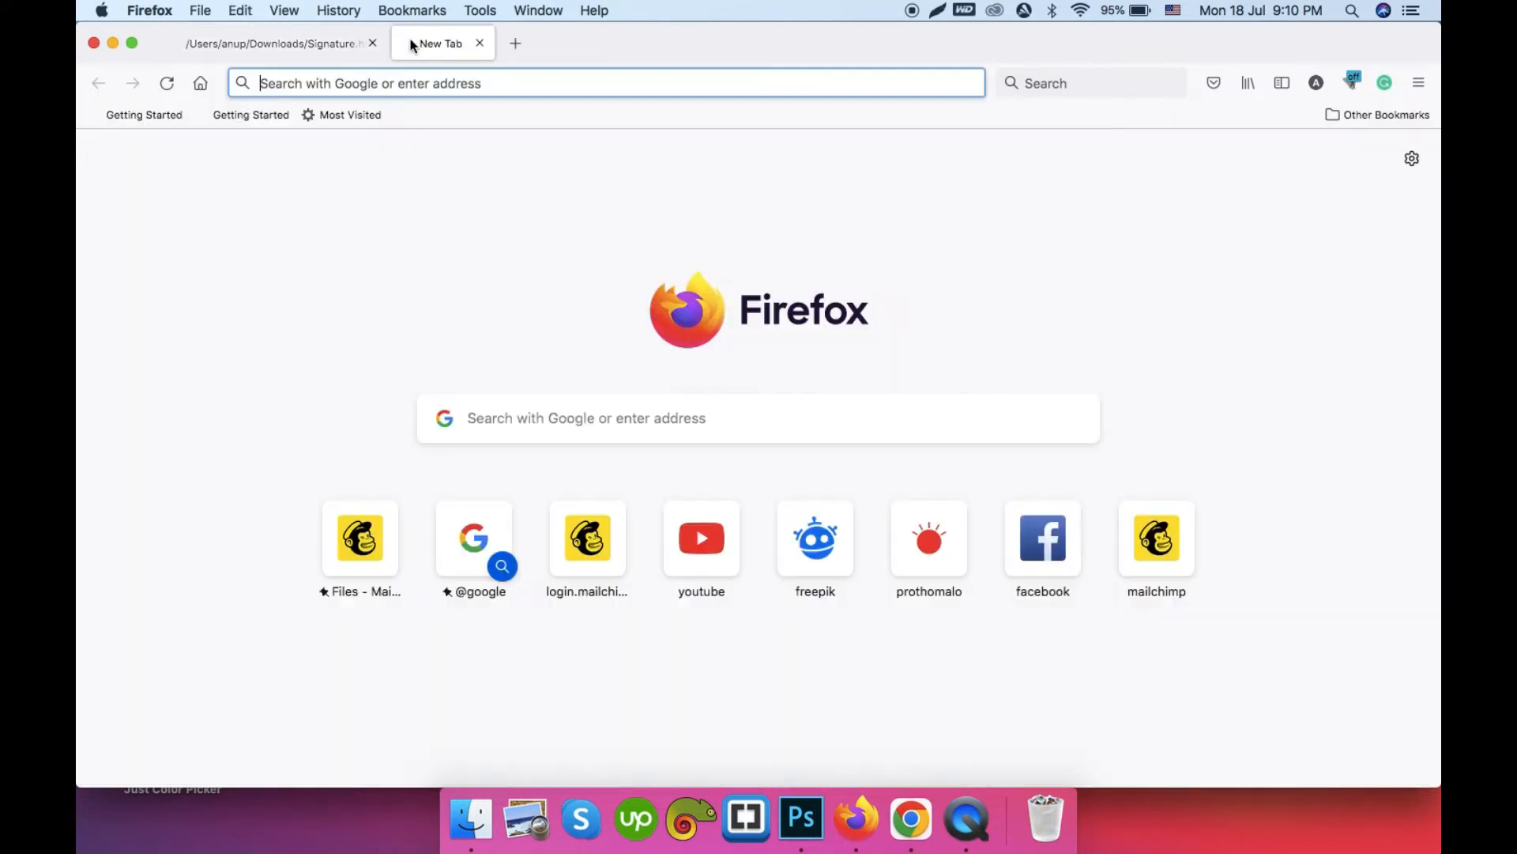
- Go to gmail.com, reach See all settings and scroll the General tab to Signature
{"action": "type", "text": "gmail.com"}
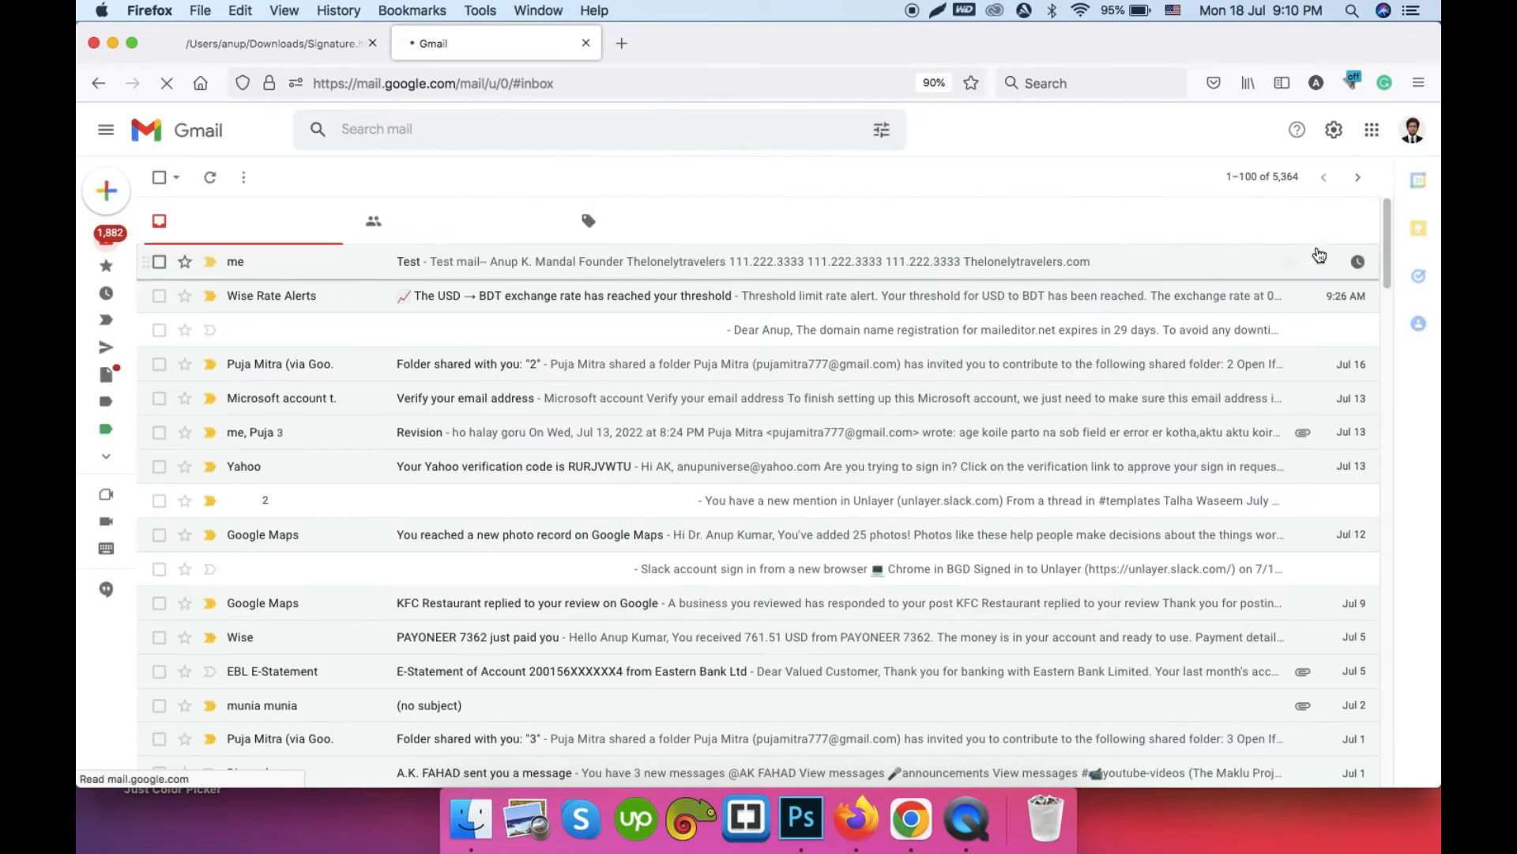
{"action": "left_click", "coordinate": [1334, 128]}
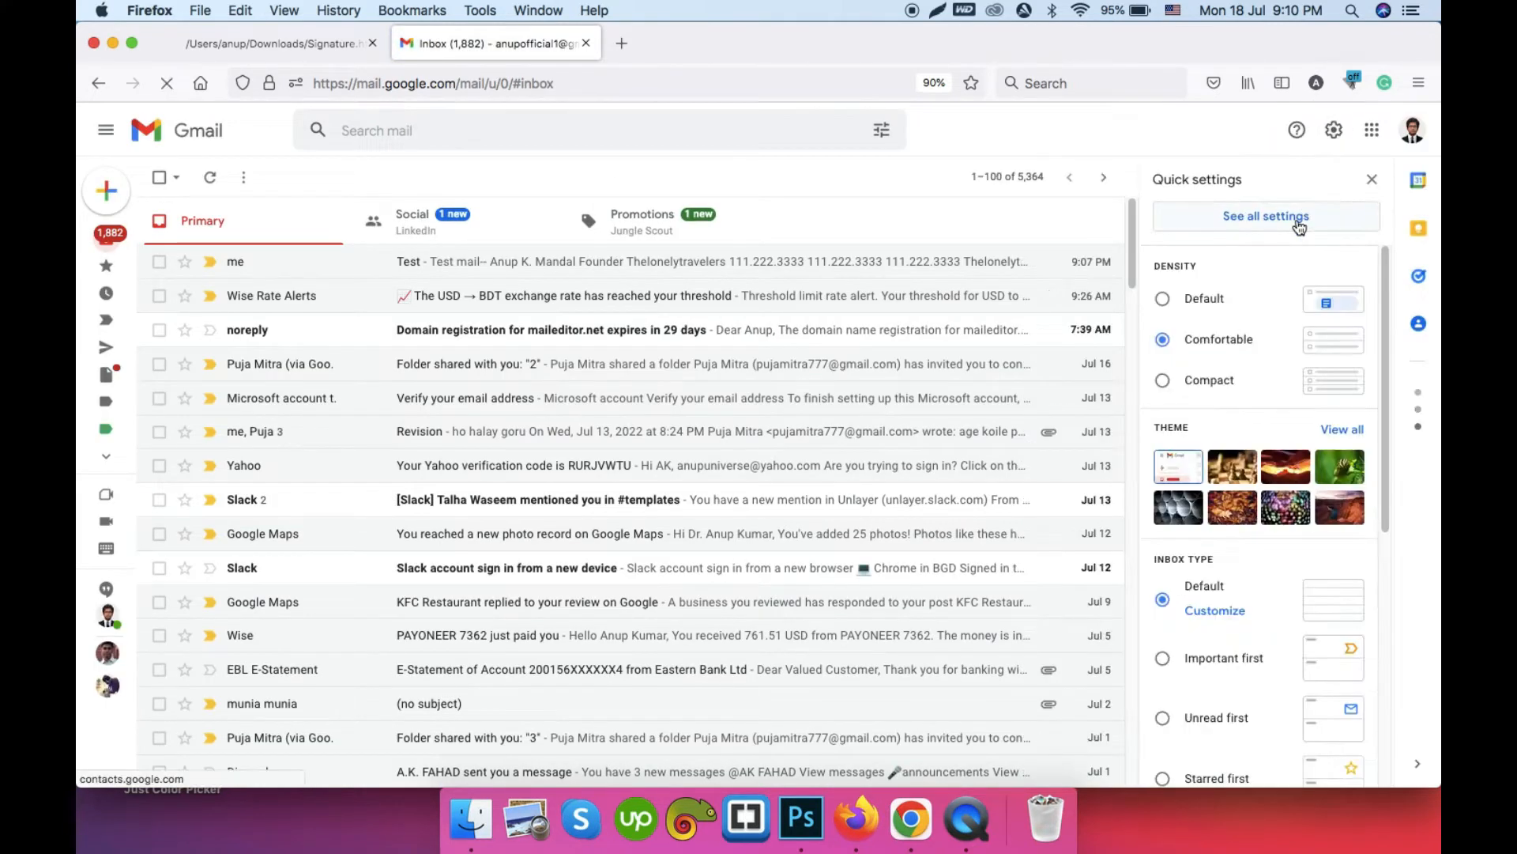
{"action": "left_click", "coordinate": [1266, 217]}
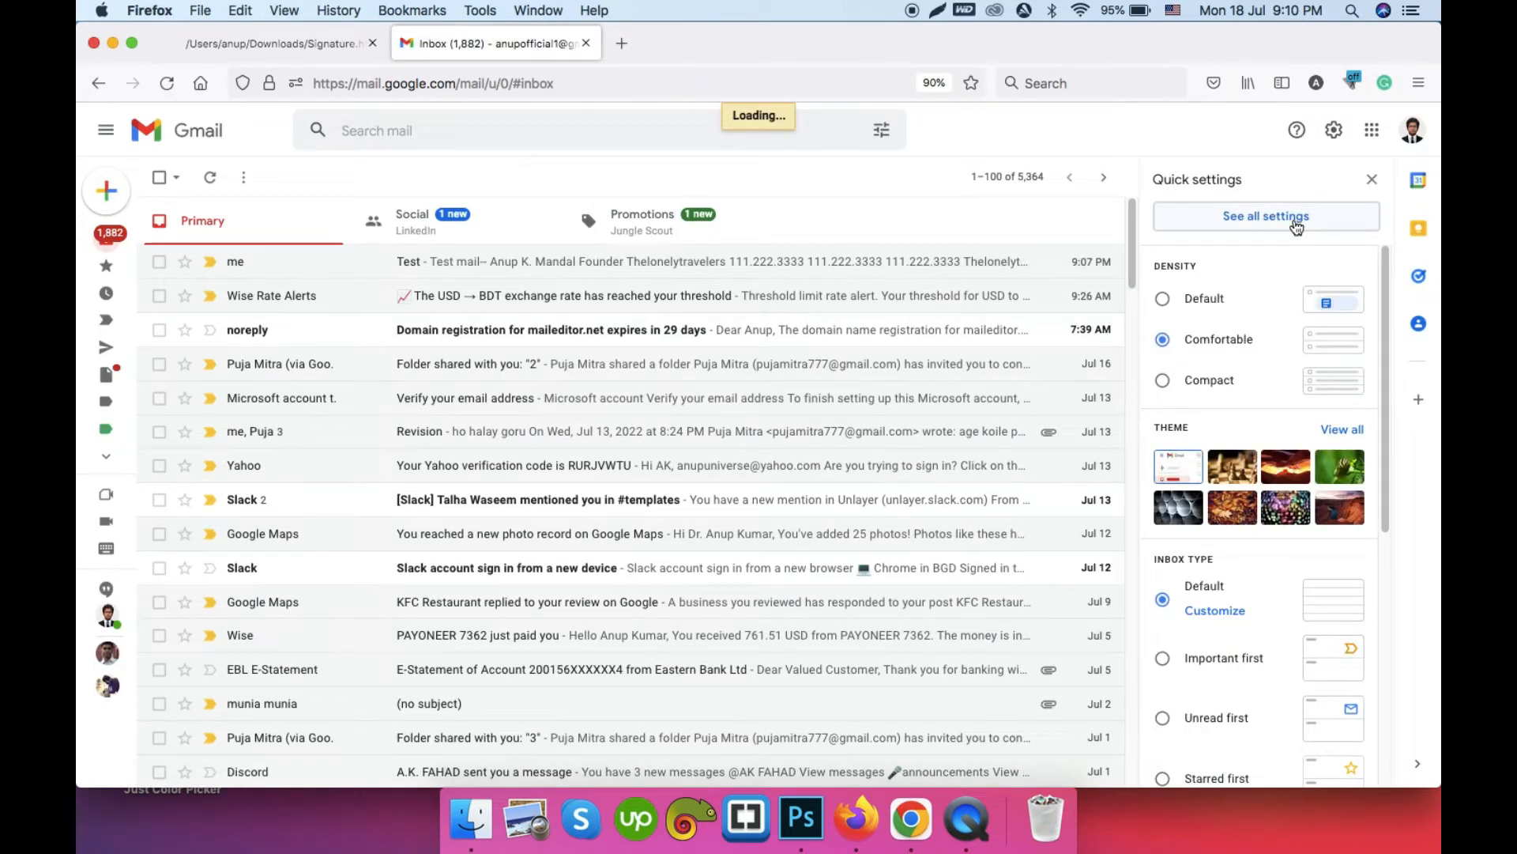
{"action": "mouse_move", "coordinate": [1253, 229]}
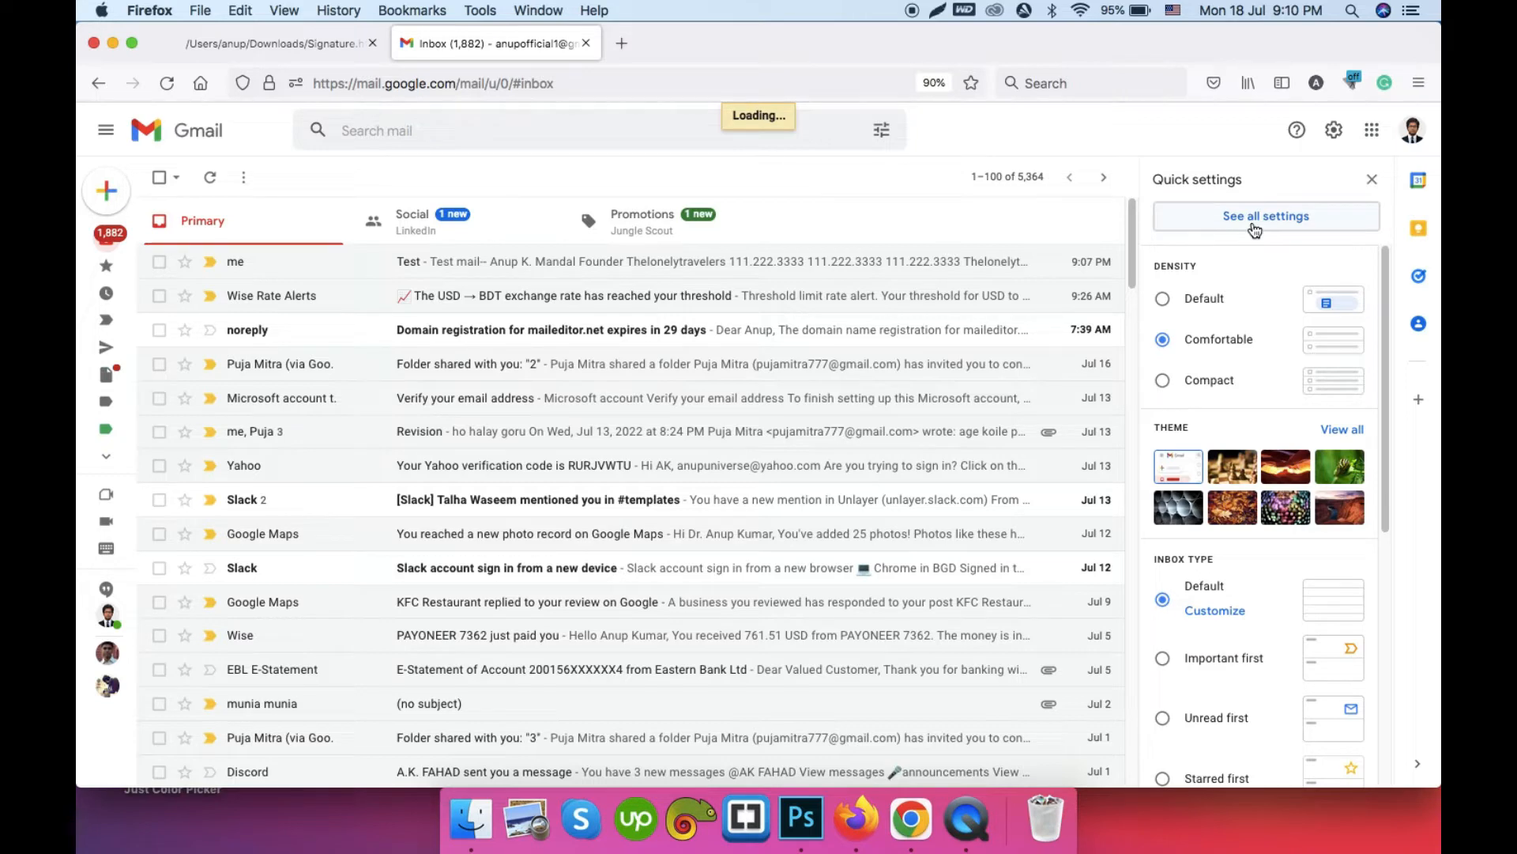
{"action": "left_click", "coordinate": [1264, 216]}
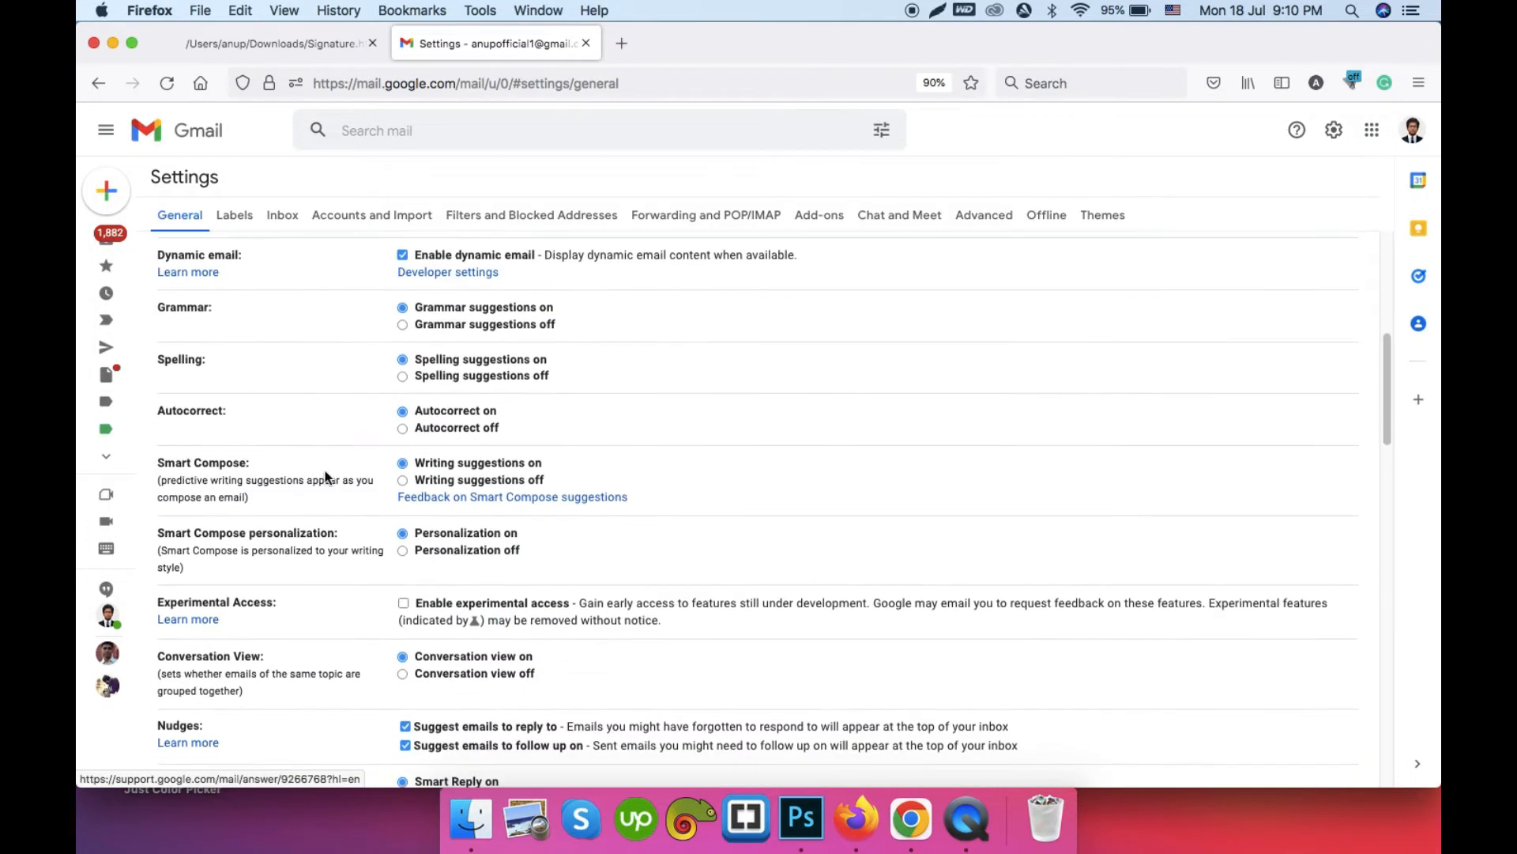
{"action": "scroll", "scroll_direction": "down", "scroll_amount": 3}
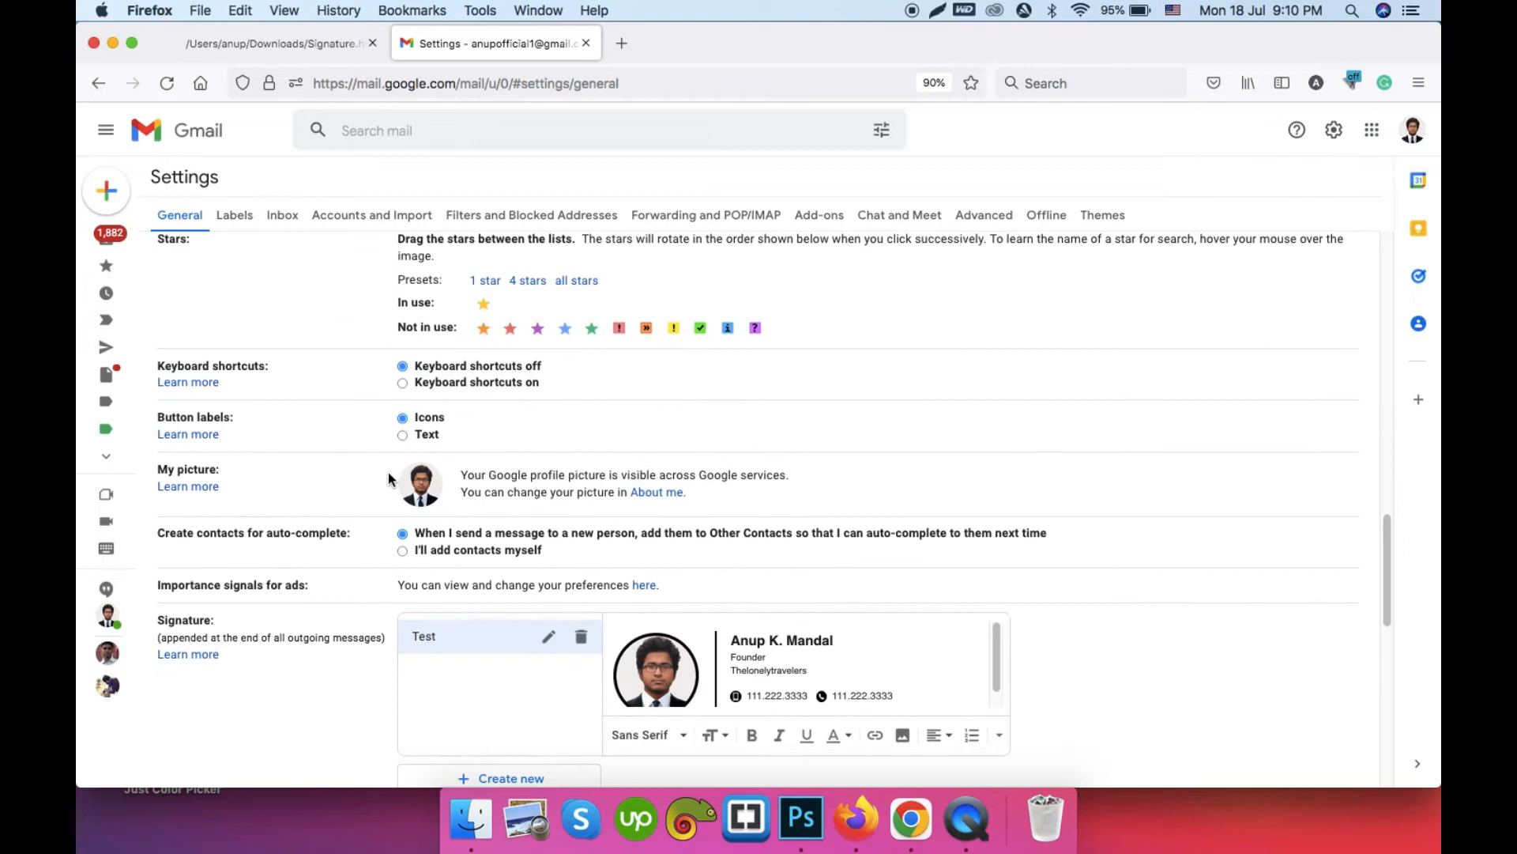
- Delete the old Test signature and create a new empty one named Test
{"action": "left_click", "coordinate": [580, 636]}
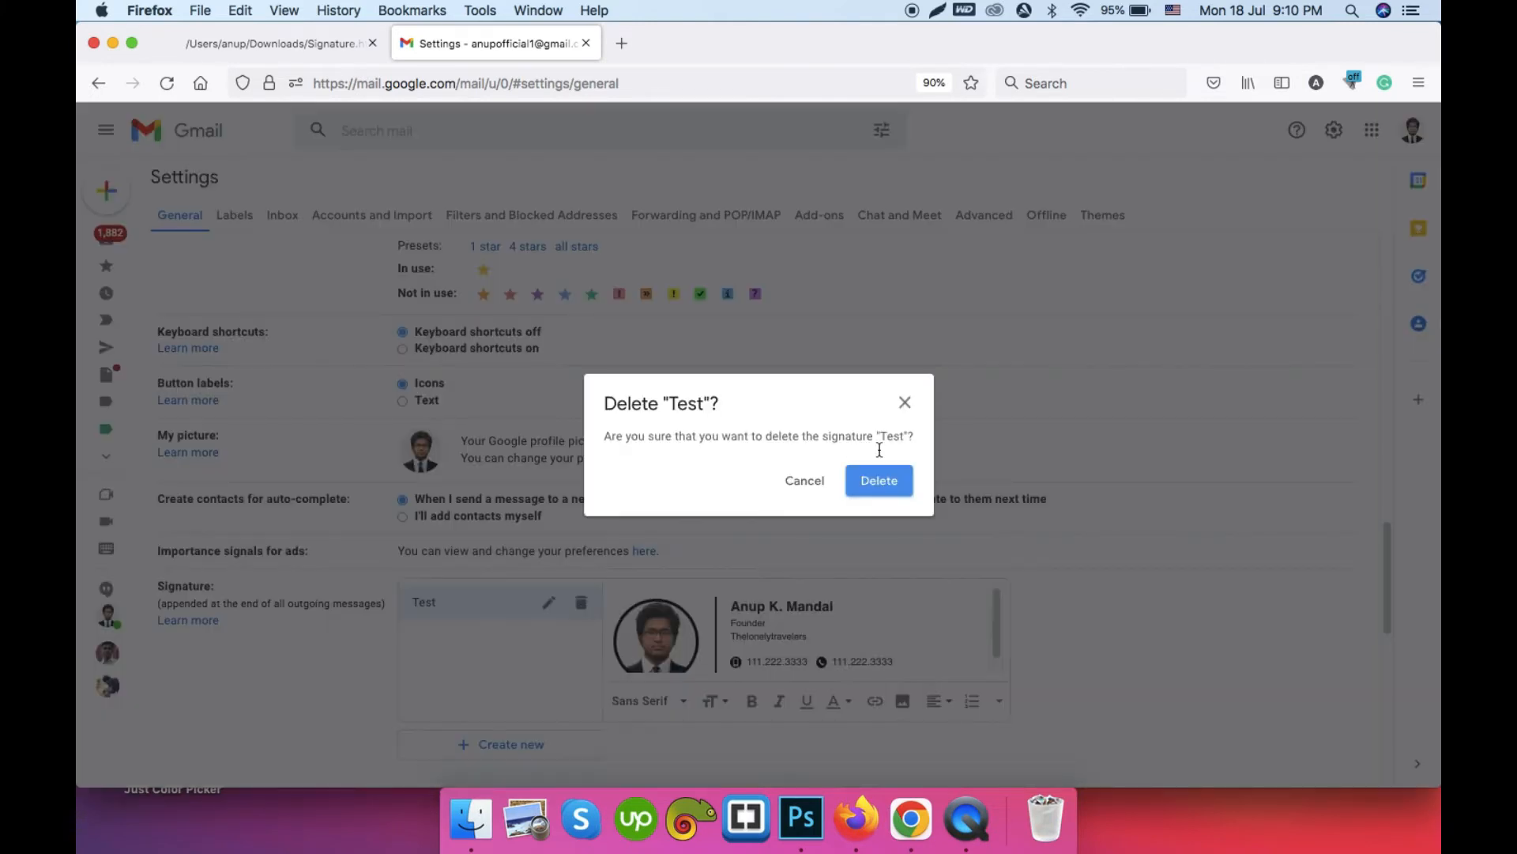
{"action": "left_click", "coordinate": [878, 480]}
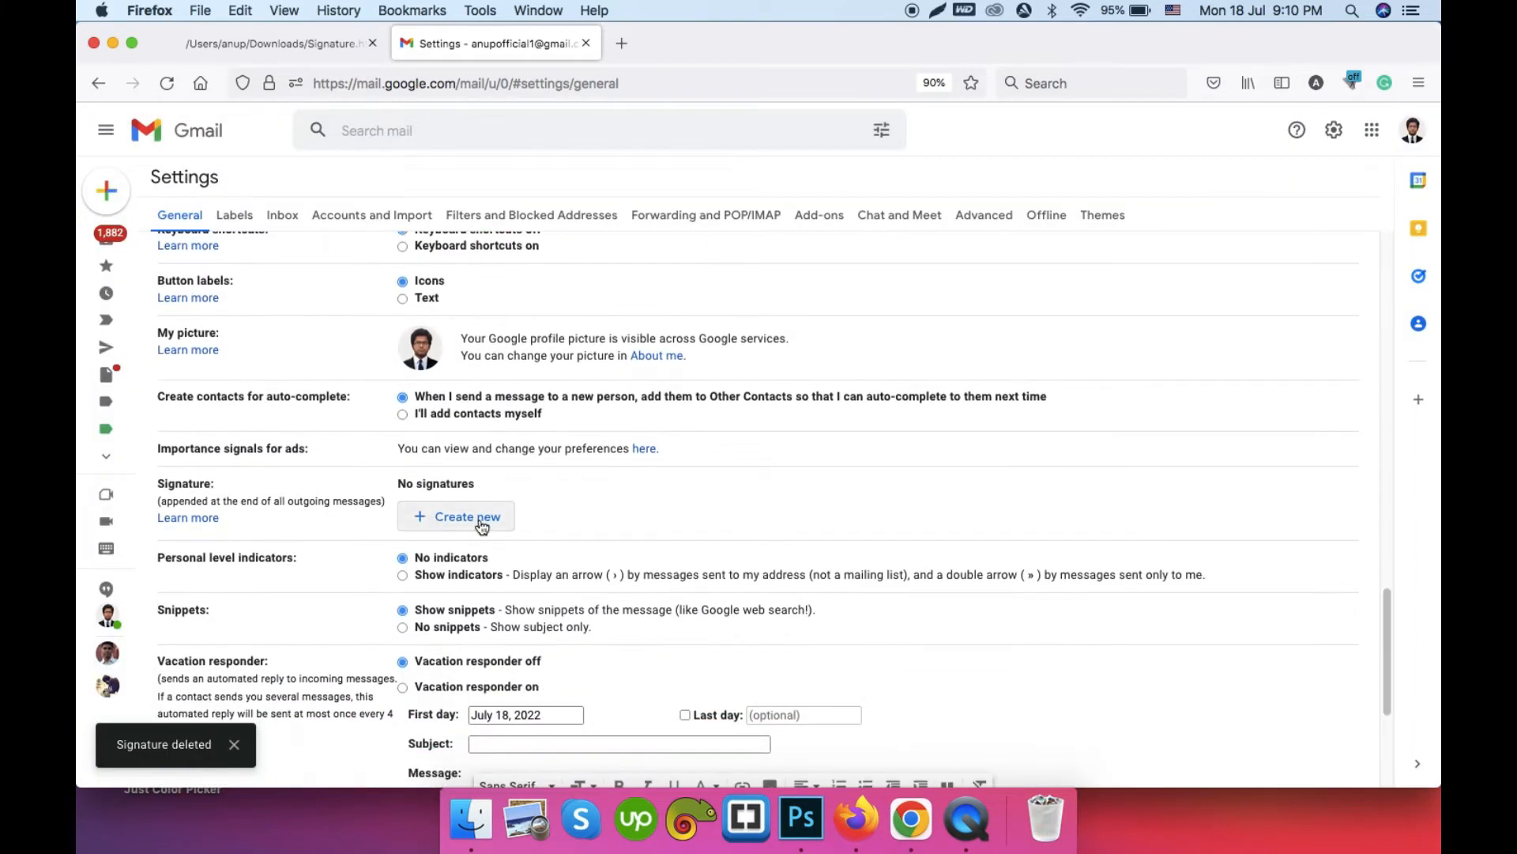
{"action": "left_click", "coordinate": [467, 515]}
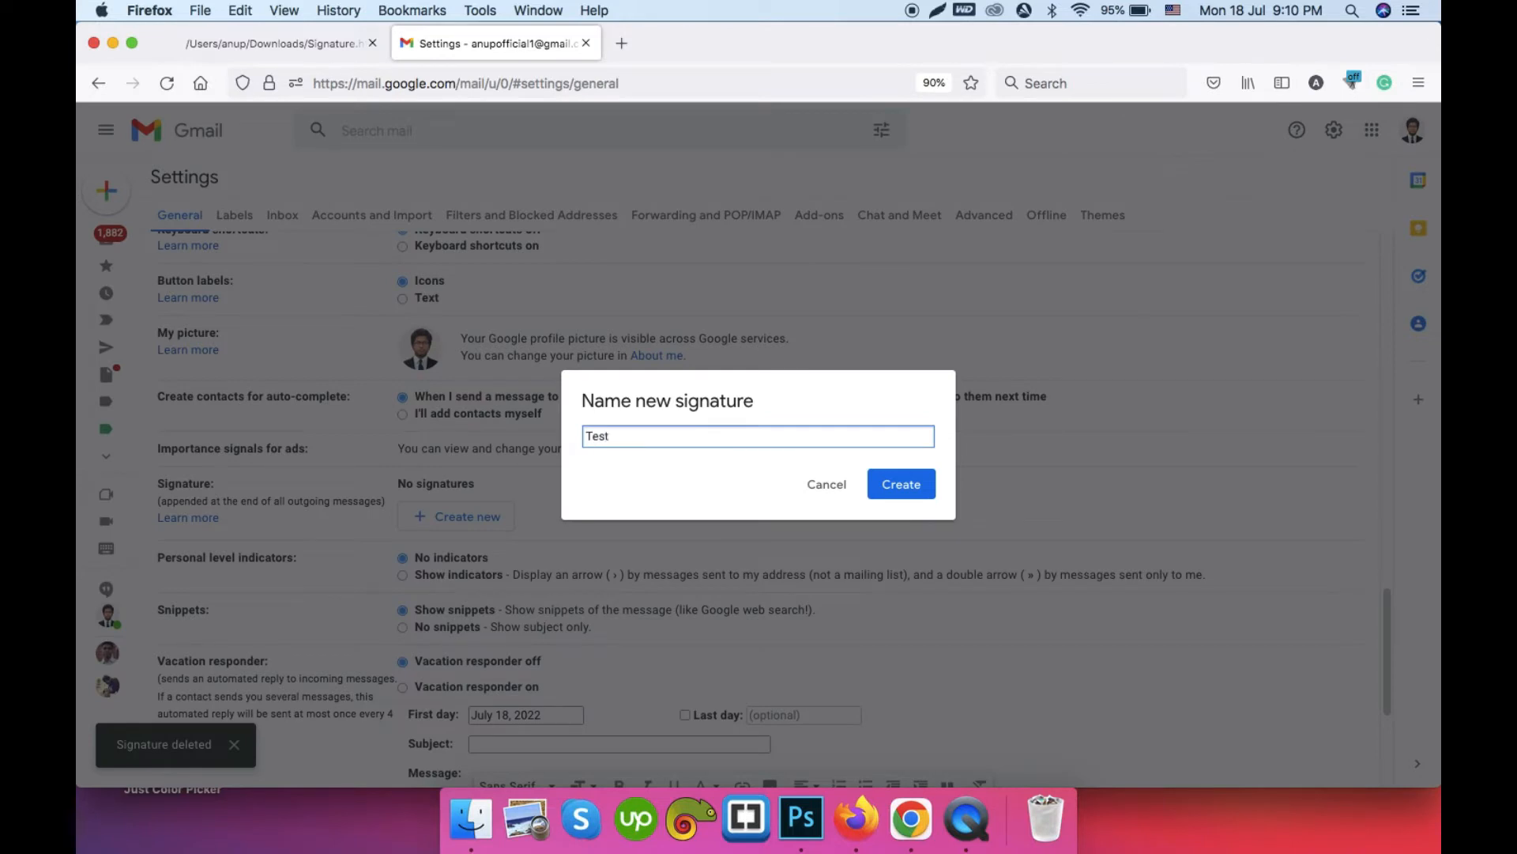
{"action": "left_click", "coordinate": [900, 483]}
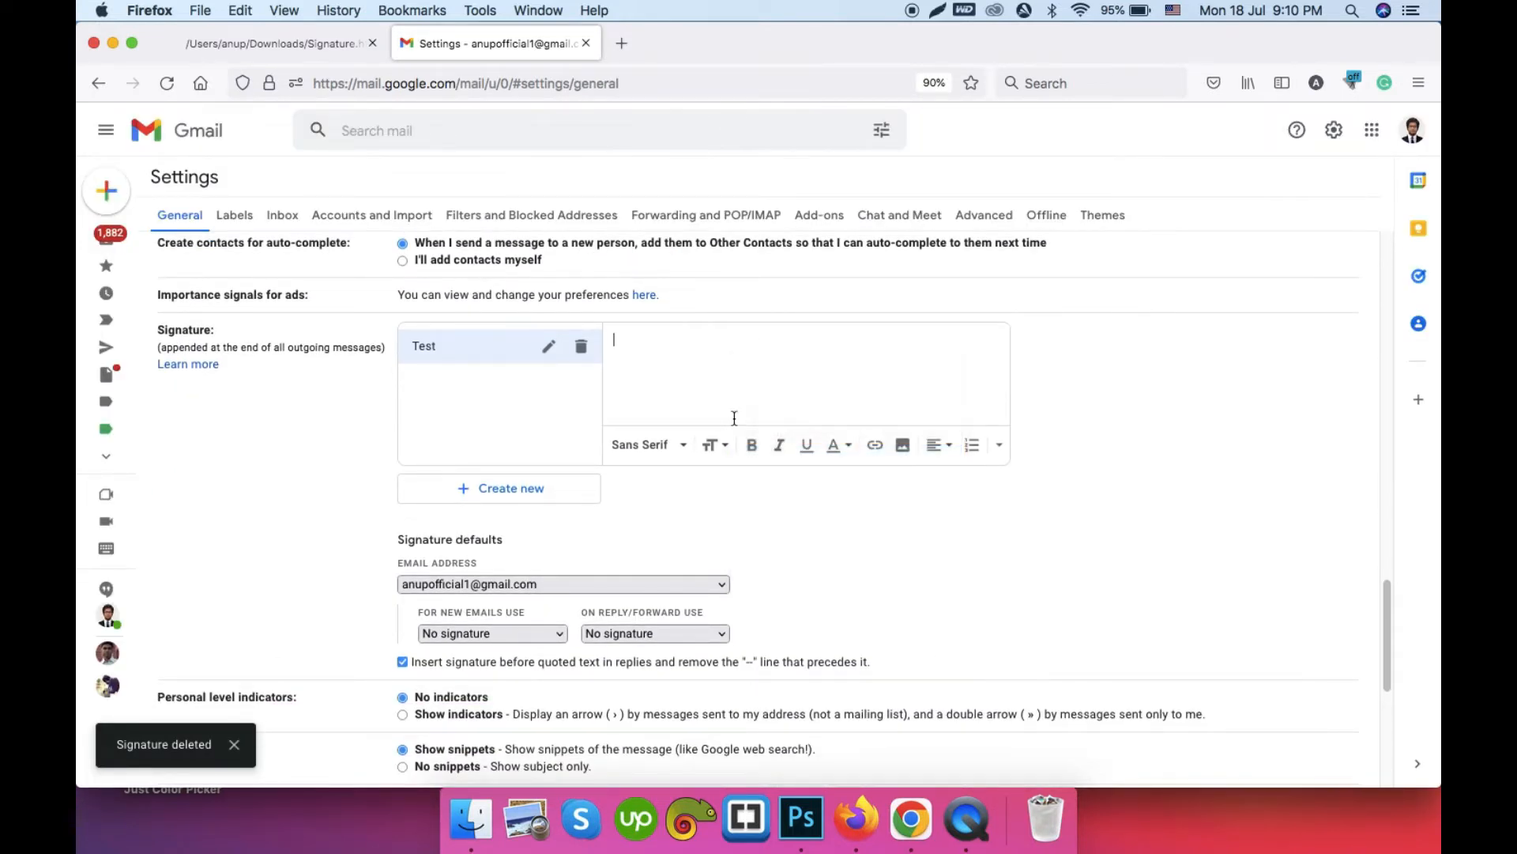
- Set 'For new emails use' to the Test signature holding the pasted HTML card
{"action": "scroll", "scroll_direction": "down", "scroll_amount": 3}
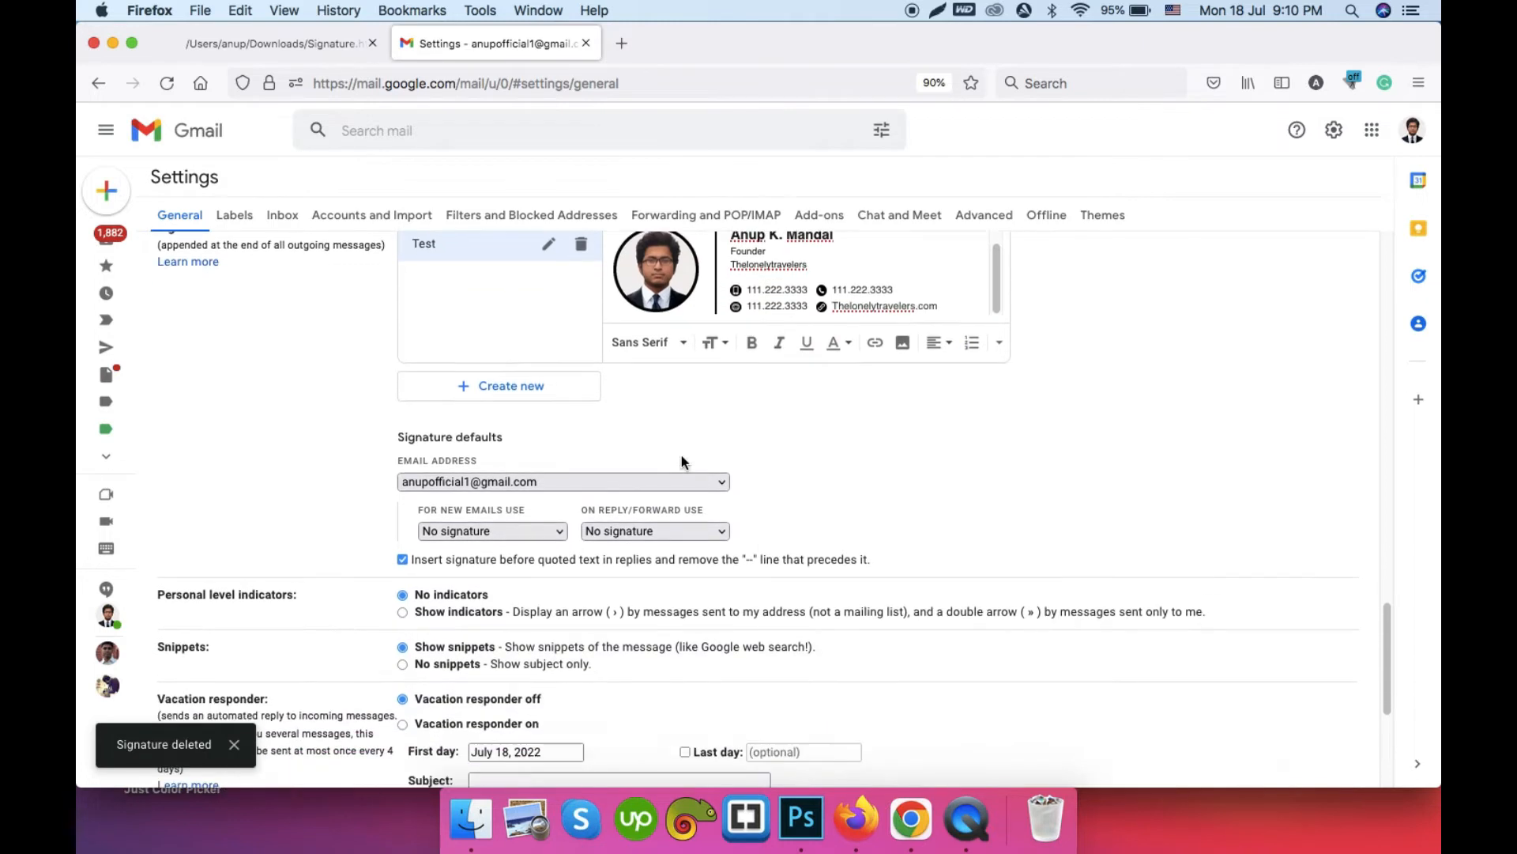
{"action": "scroll", "scroll_direction": "down", "scroll_amount": 3}
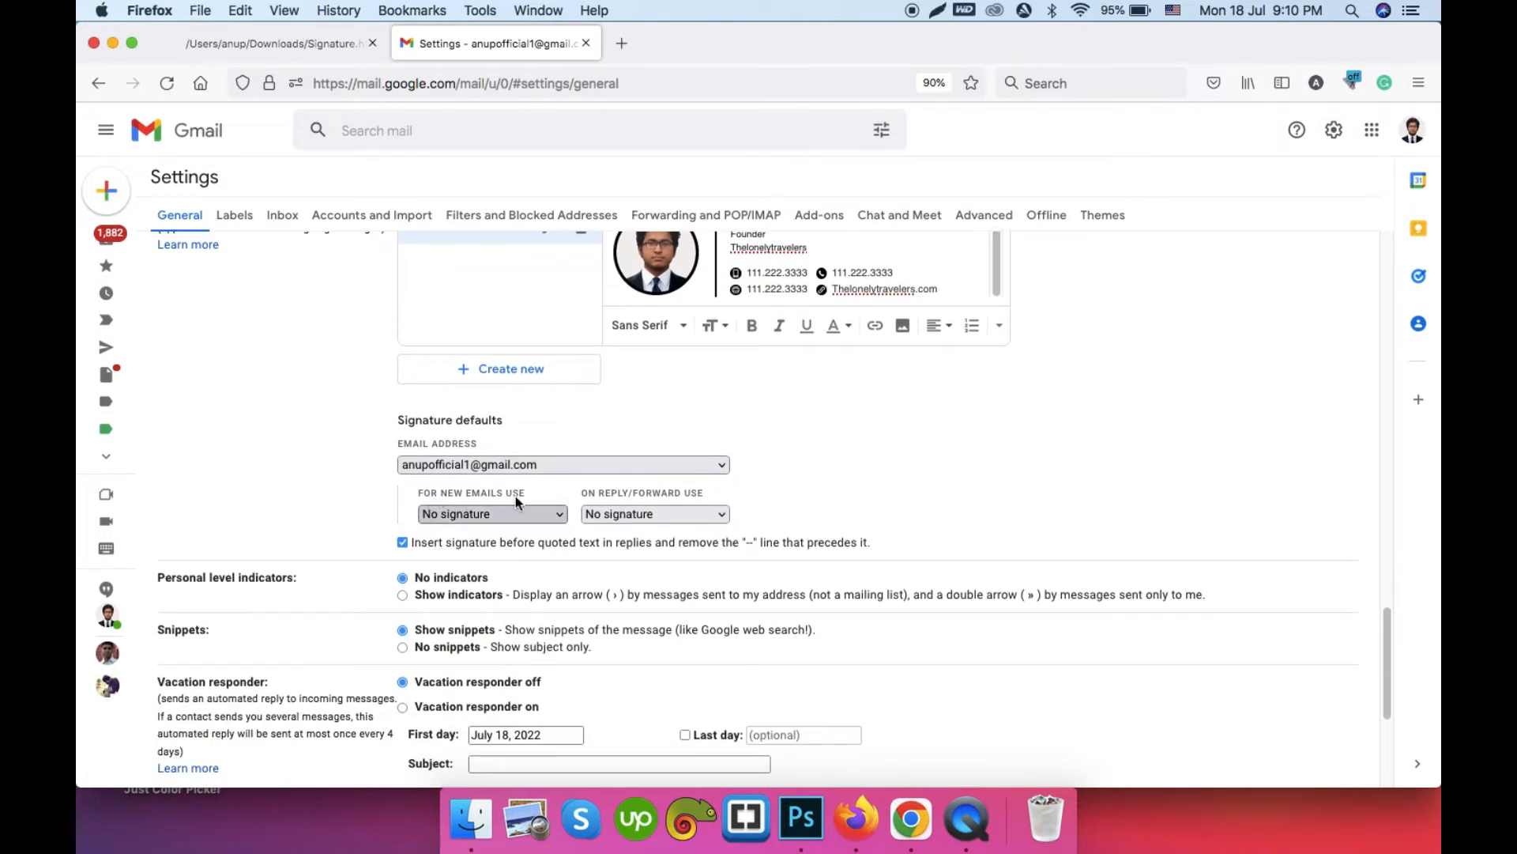
{"action": "left_click", "coordinate": [492, 514]}
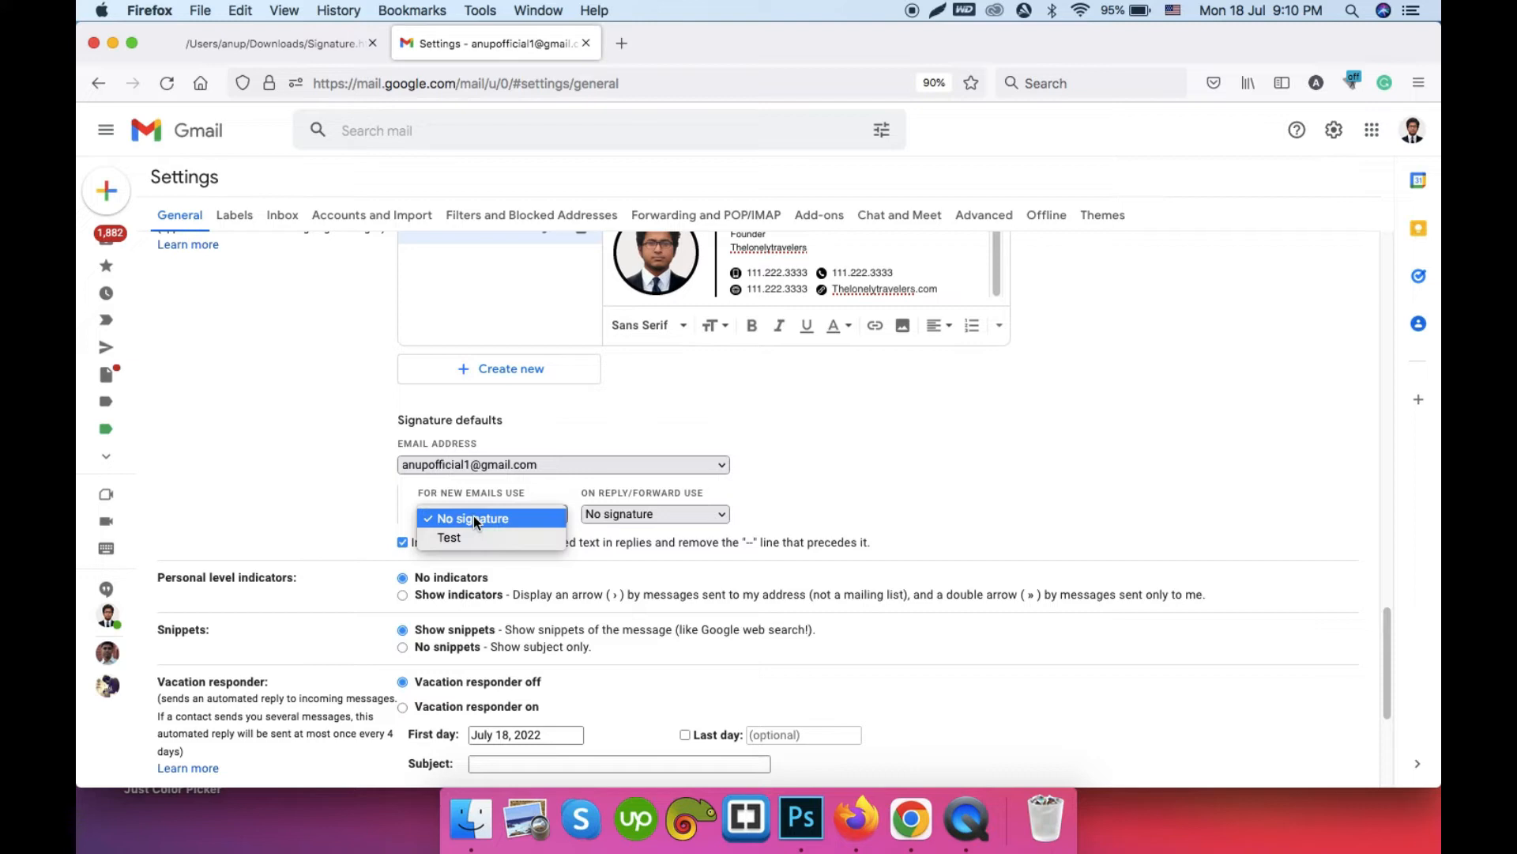
{"action": "left_click", "coordinate": [447, 537]}
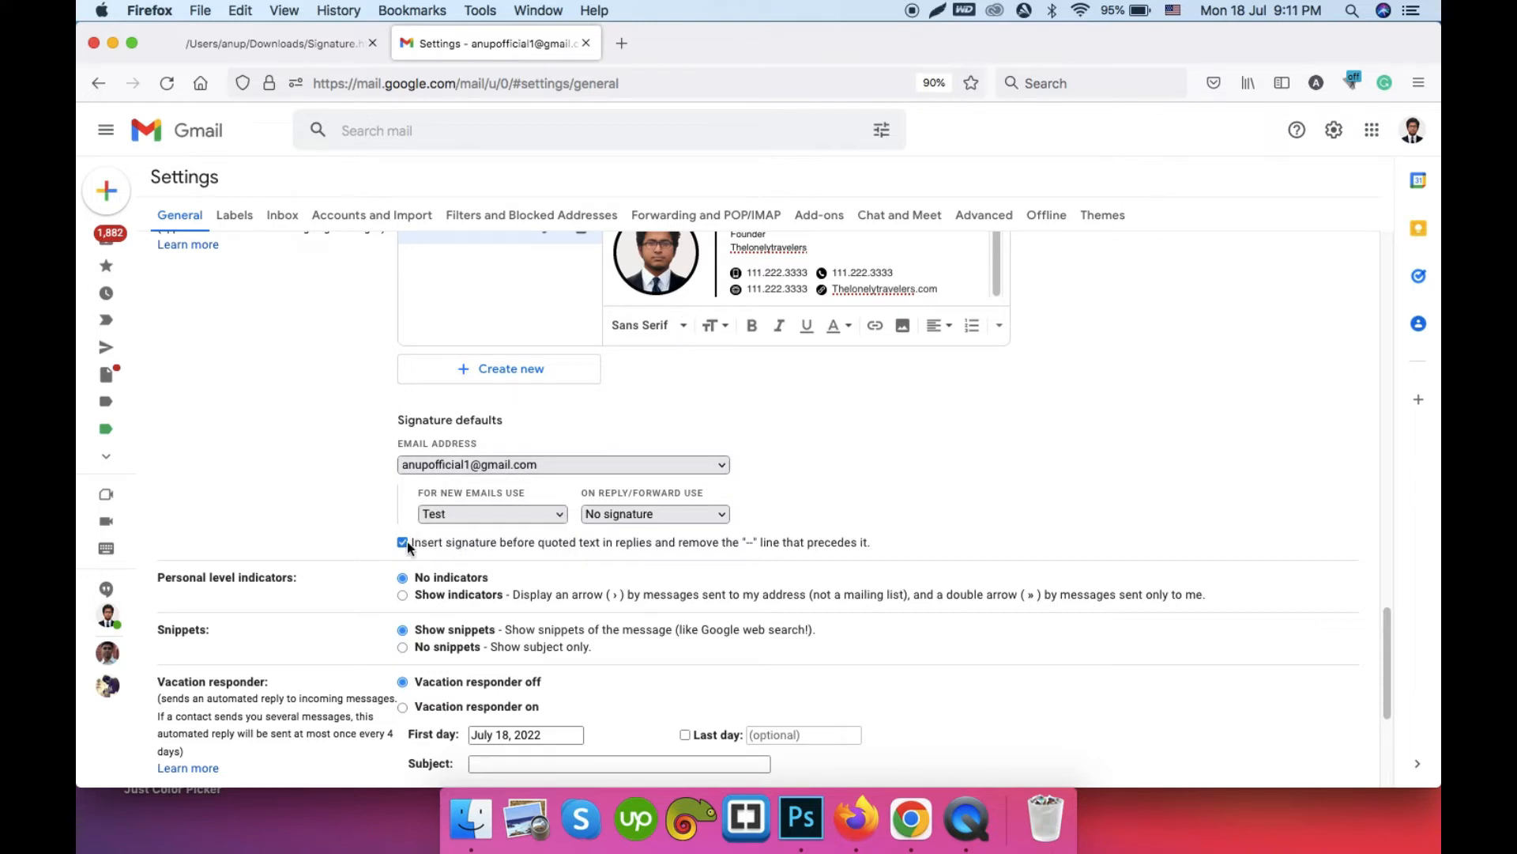
- Leave 'Insert signature before quoted text' enabled and bring Save Changes into view
{"action": "scroll", "scroll_direction": "down", "scroll_amount": 3}
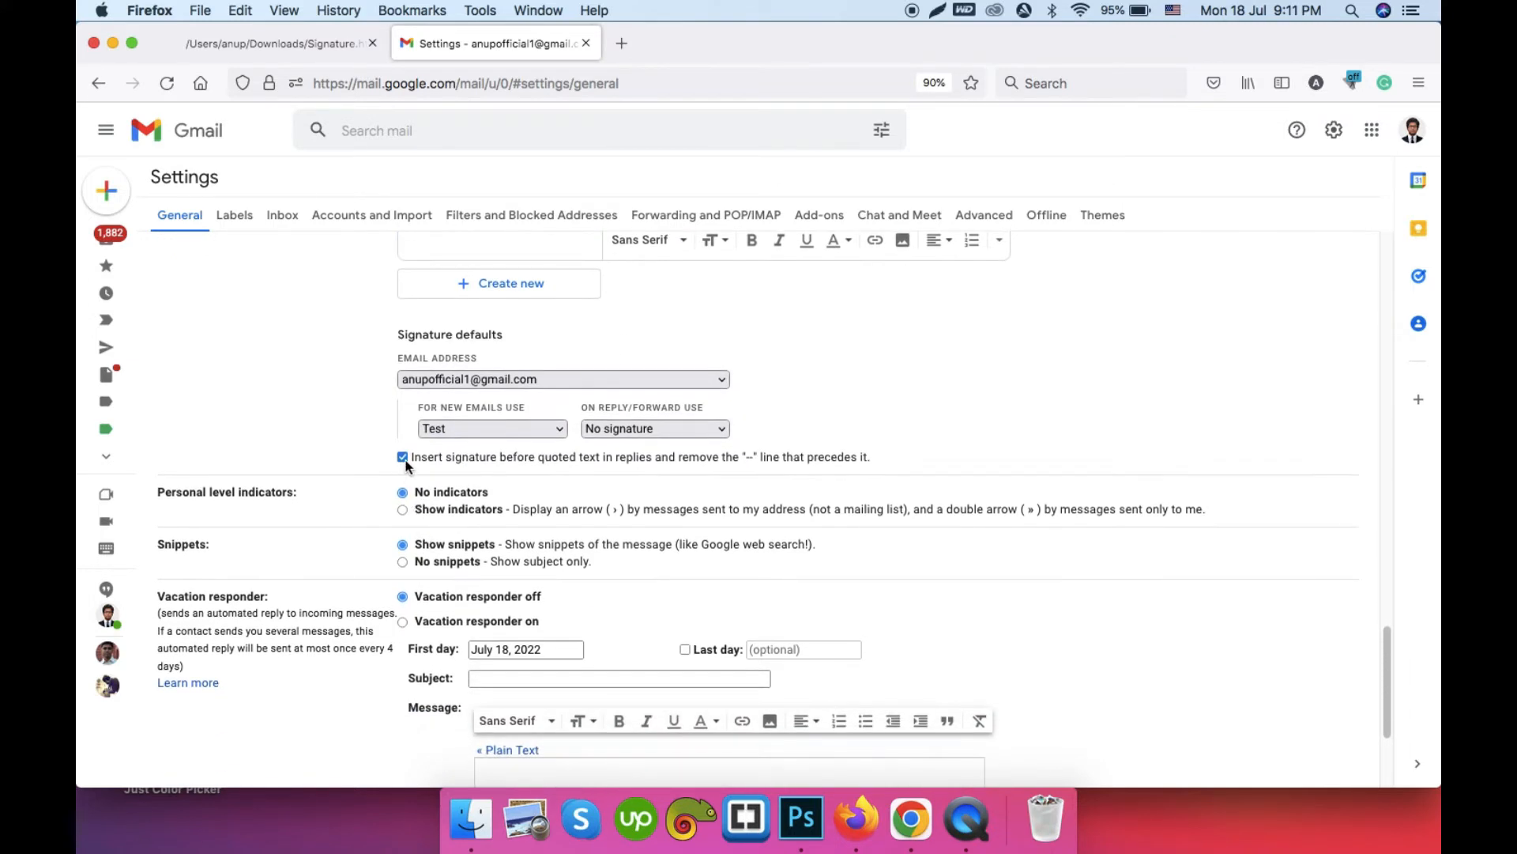
{"action": "left_click", "coordinate": [403, 456]}
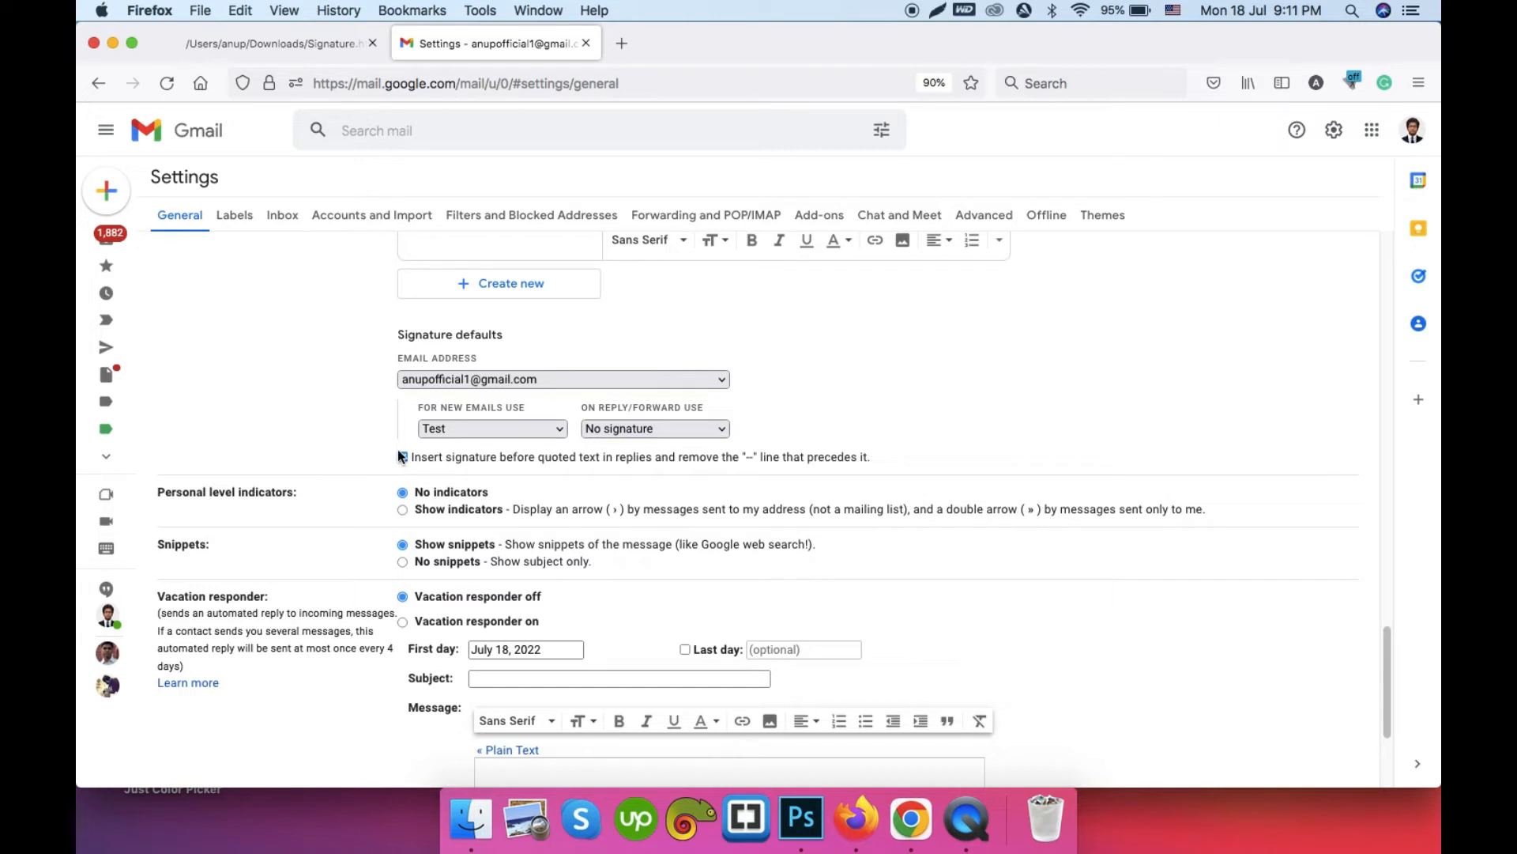
{"action": "left_click", "coordinate": [403, 457]}
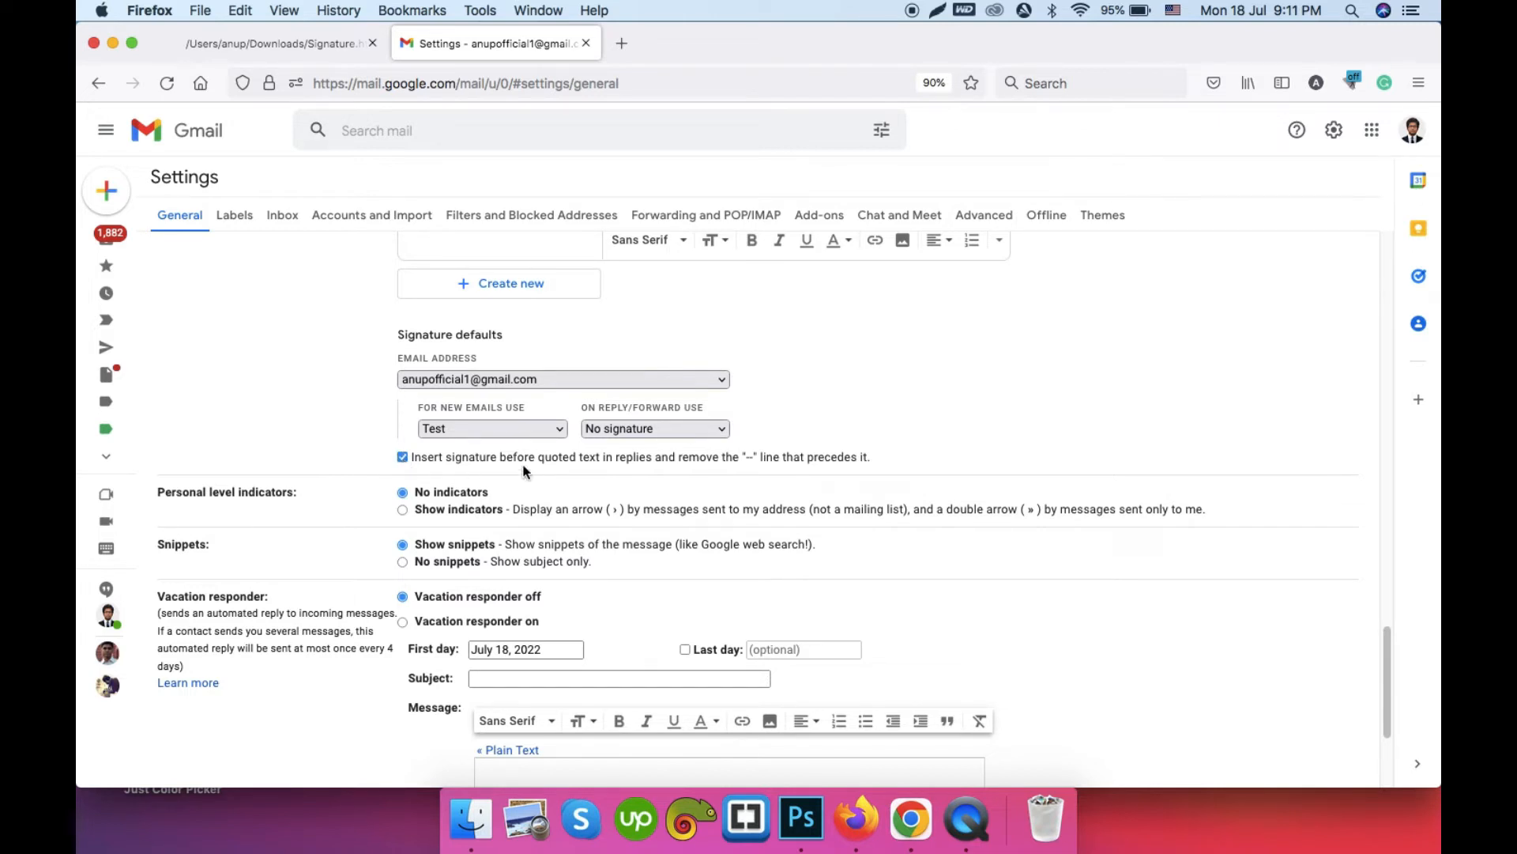
{"action": "scroll", "scroll_direction": "down", "scroll_amount": 3}
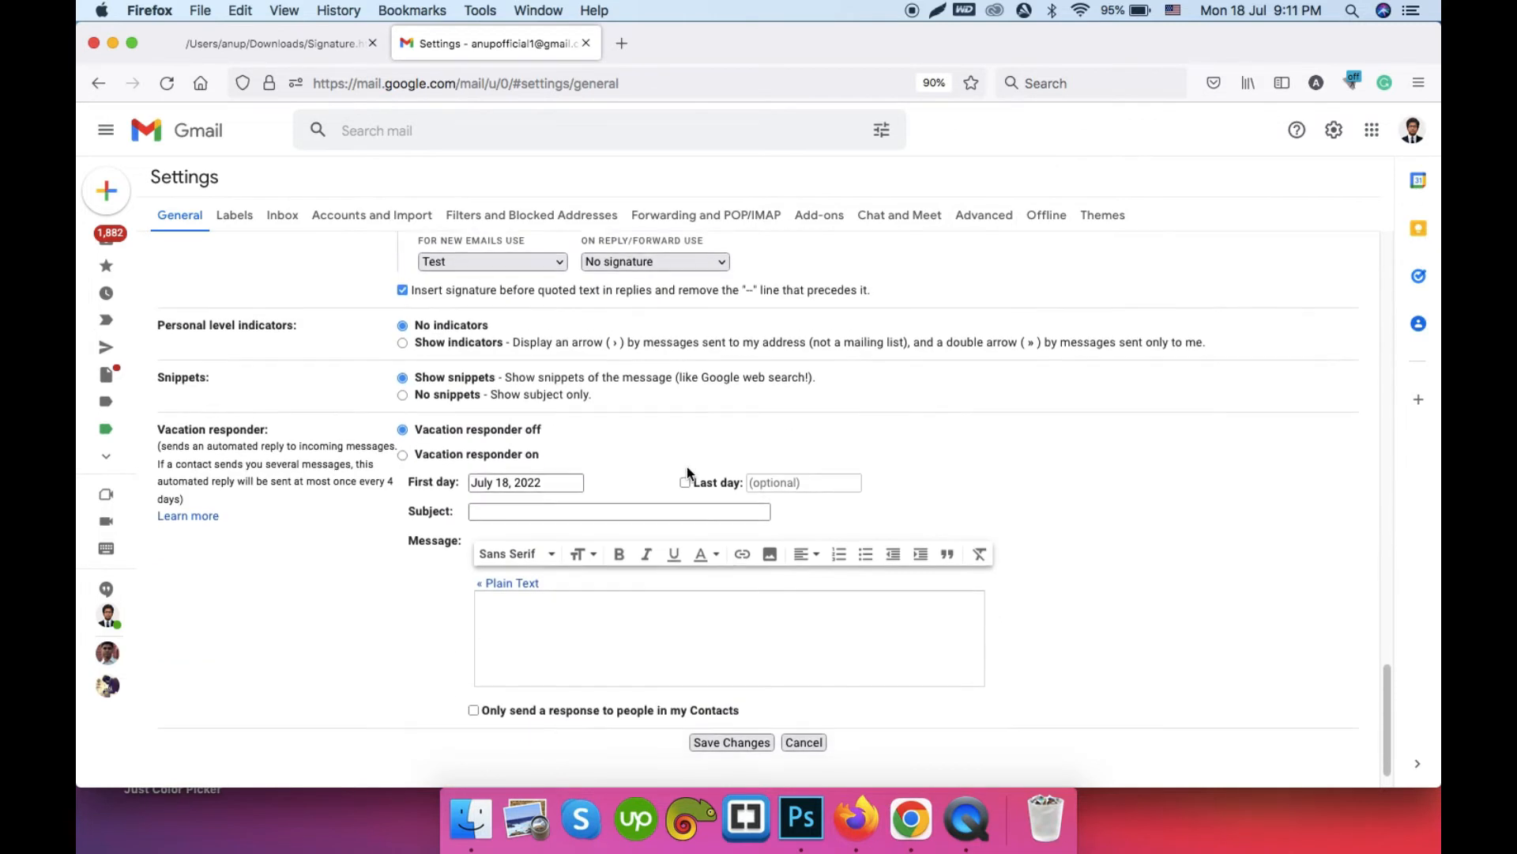
{"action": "scroll", "scroll_direction": "up", "scroll_amount": 3}
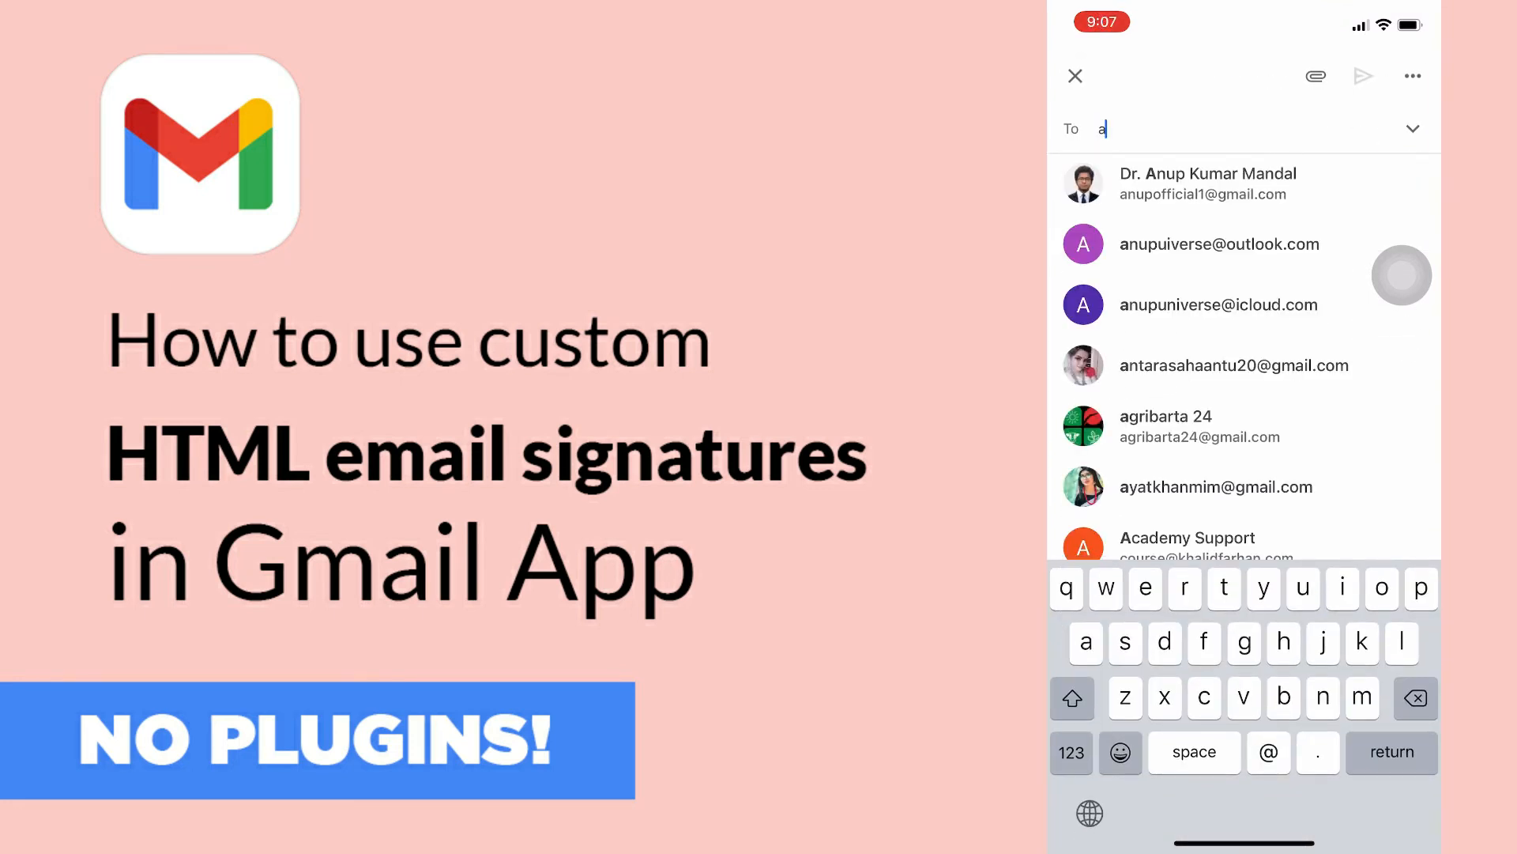
- In the Gmail app, enter Settings and open the first account's settings page
{"action": "left_click", "coordinate": [1207, 184]}
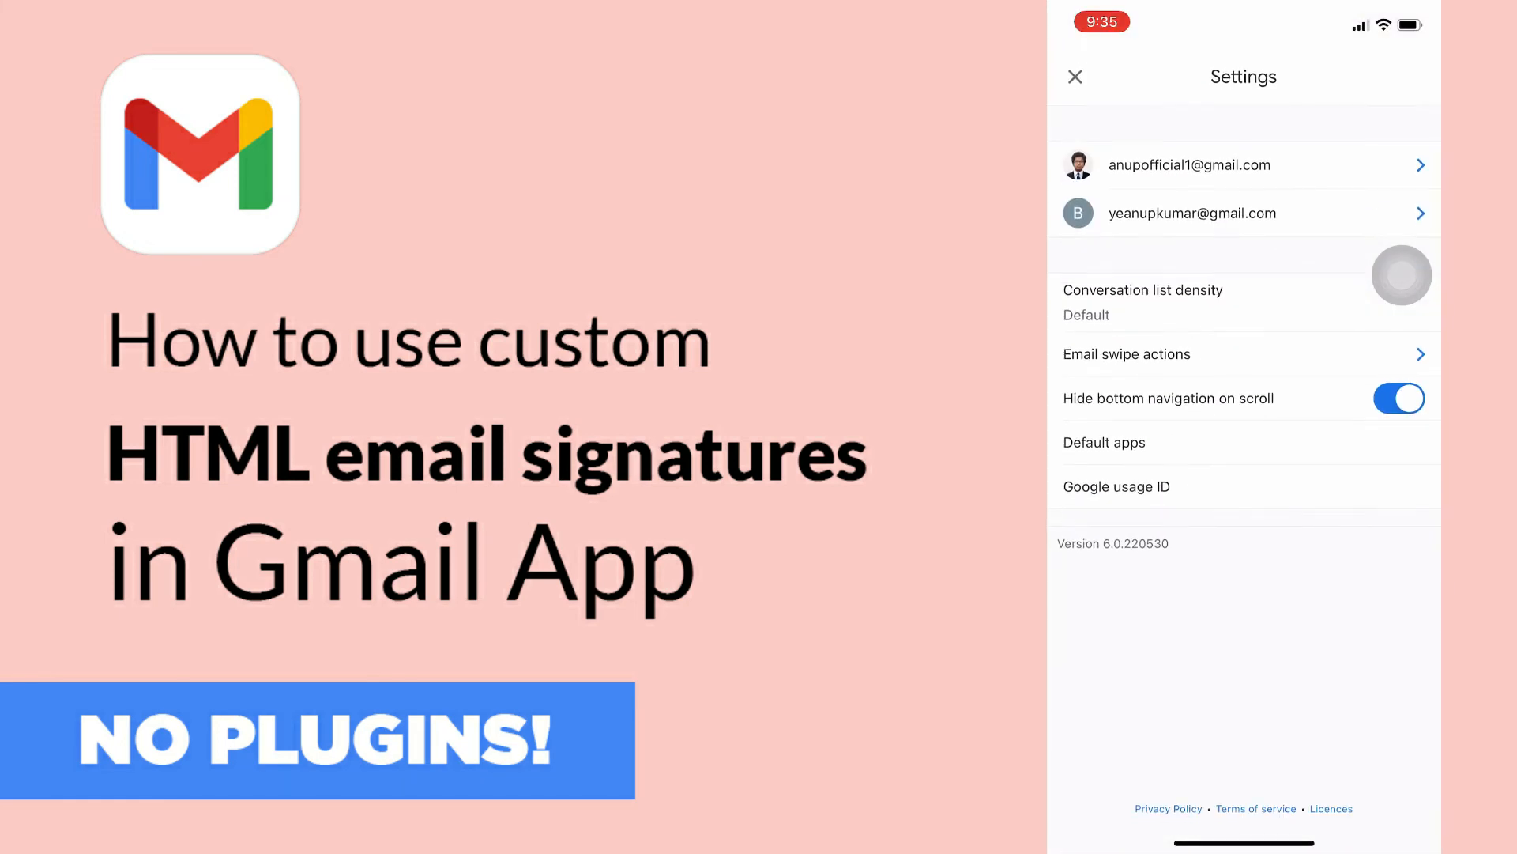
{"action": "left_click", "coordinate": [1188, 164]}
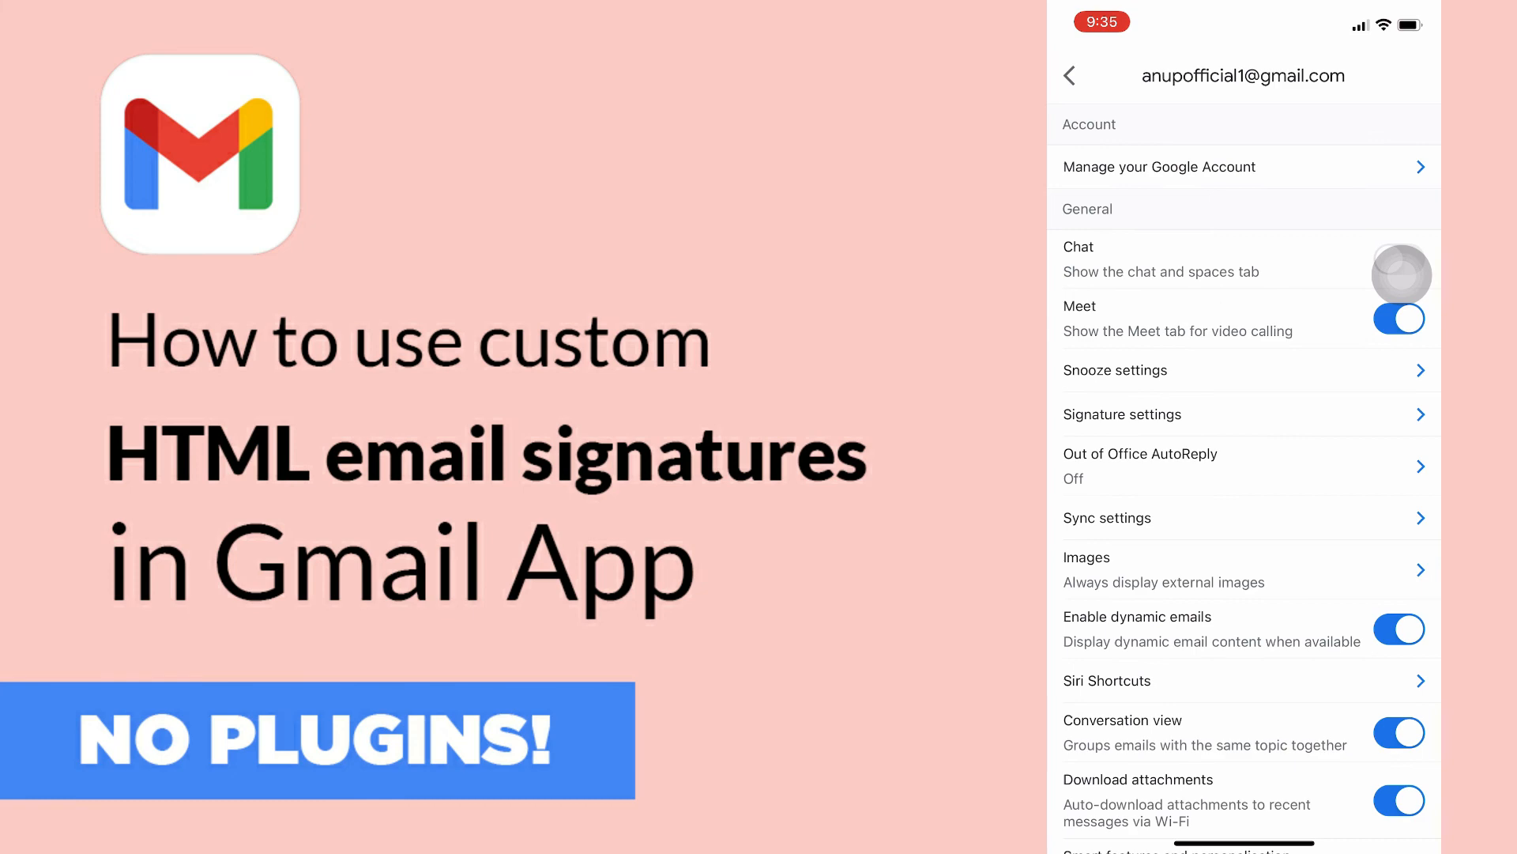